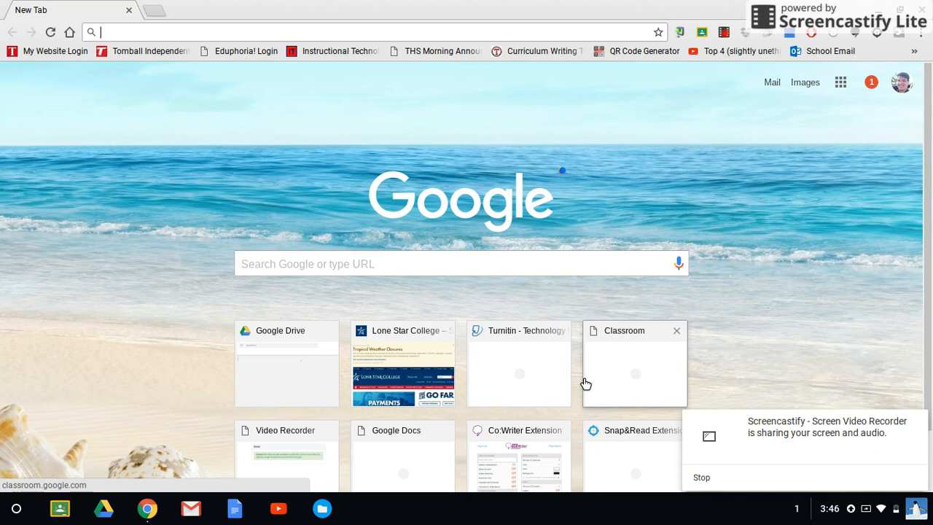
# Step: Load lonestar.edu and expand the Libraries menu listing campus libraries and resources
pyautogui.write('lonestar.edu')
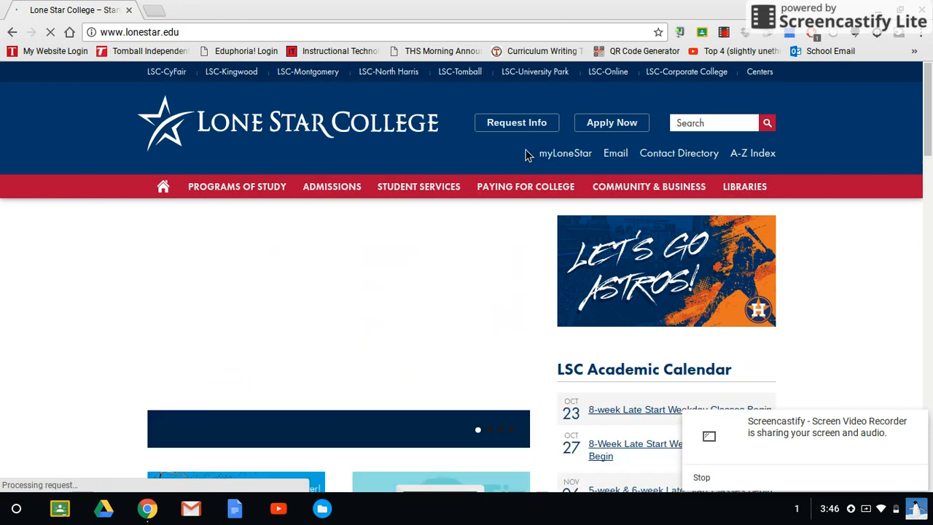
pyautogui.moveTo(889, 204)
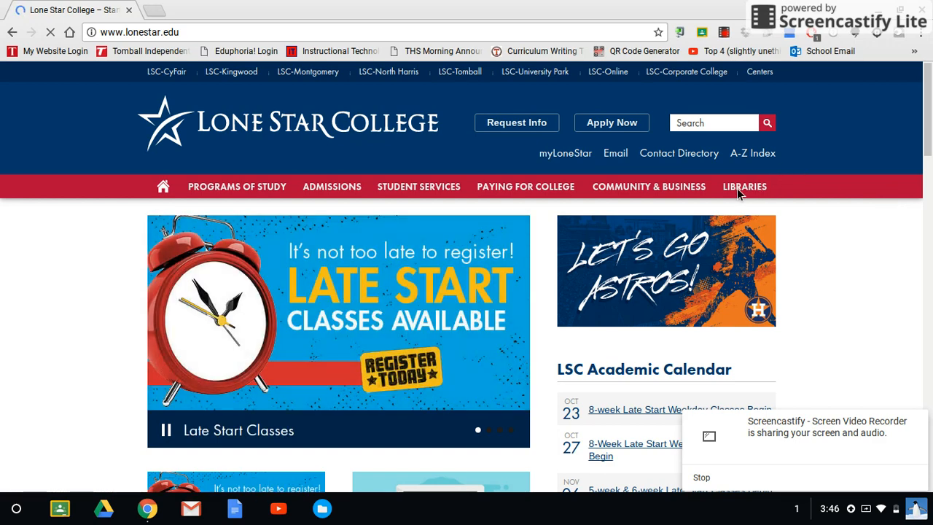
pyautogui.click(743, 186)
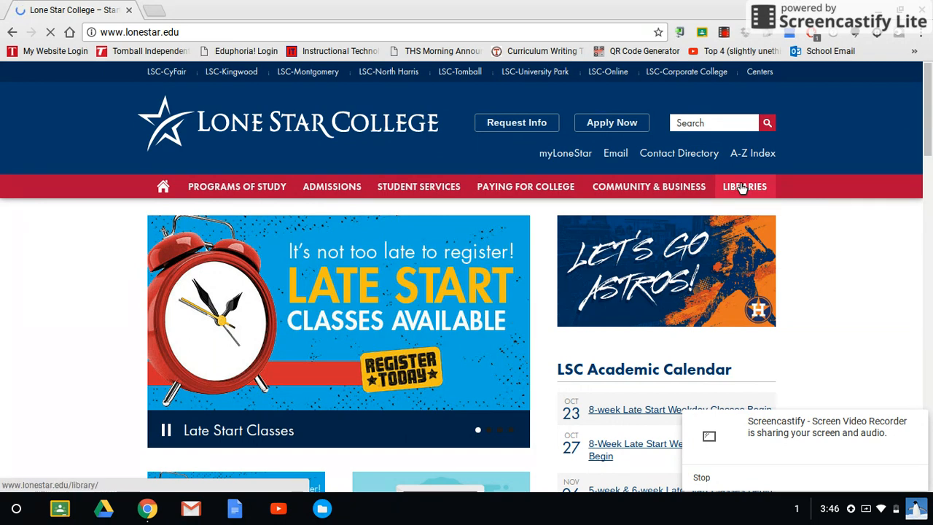
pyautogui.click(743, 187)
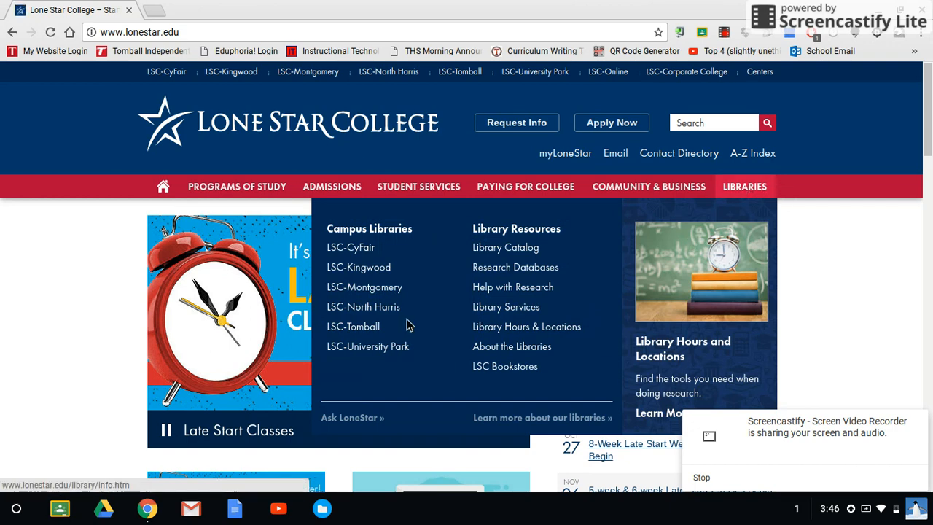
pyautogui.moveTo(516, 267)
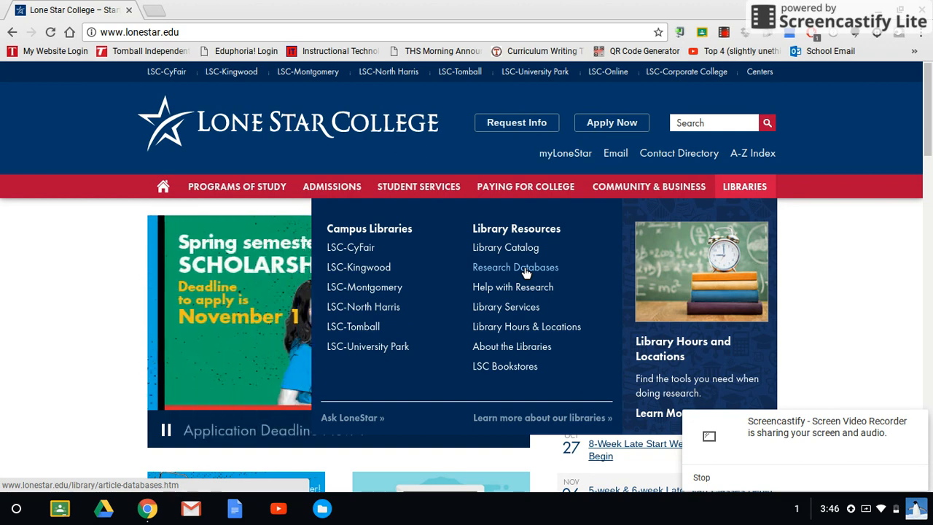
# Step: Go to the Research Databases page and reach the Find Articles by Subject list
pyautogui.click(516, 266)
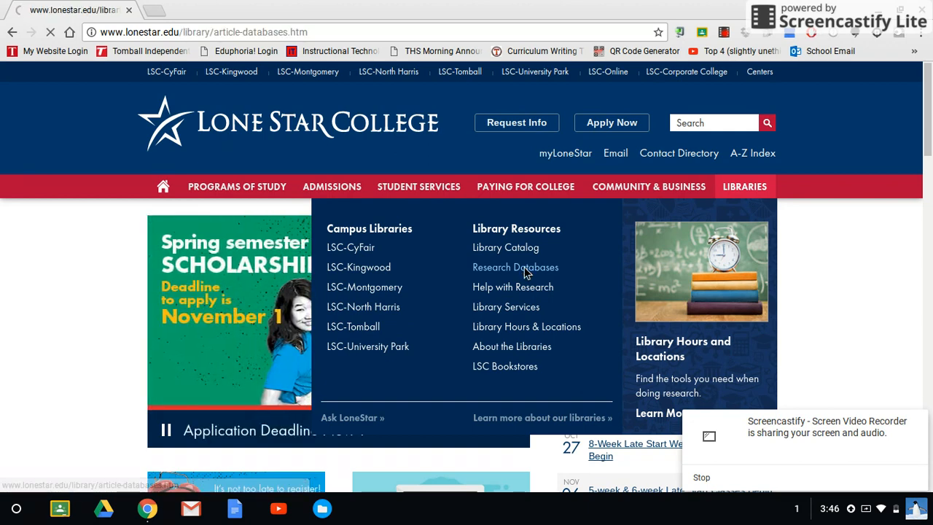
pyautogui.click(516, 267)
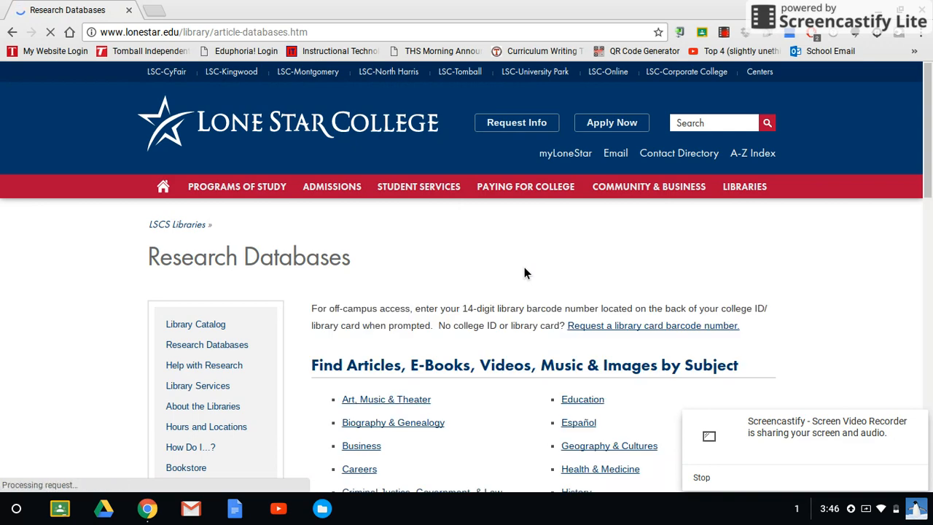
pyautogui.scroll(-3)
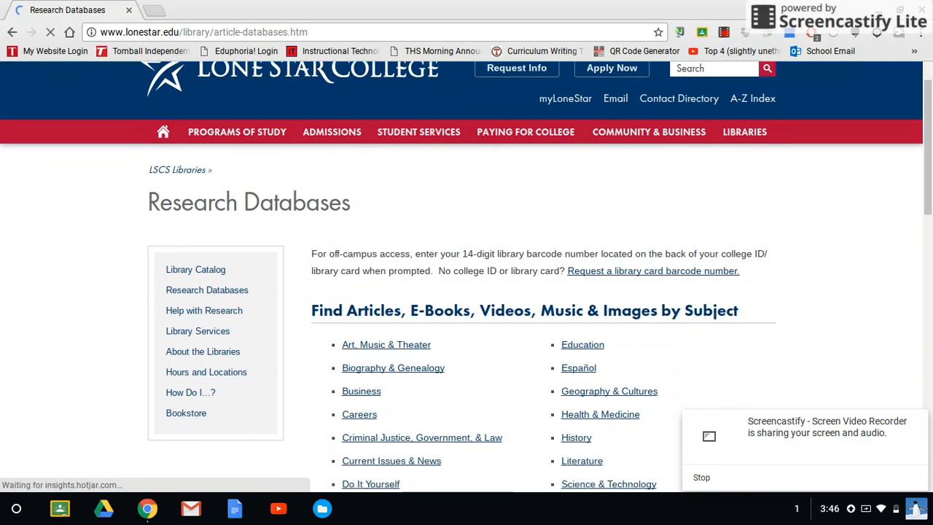
pyautogui.scroll(-3)
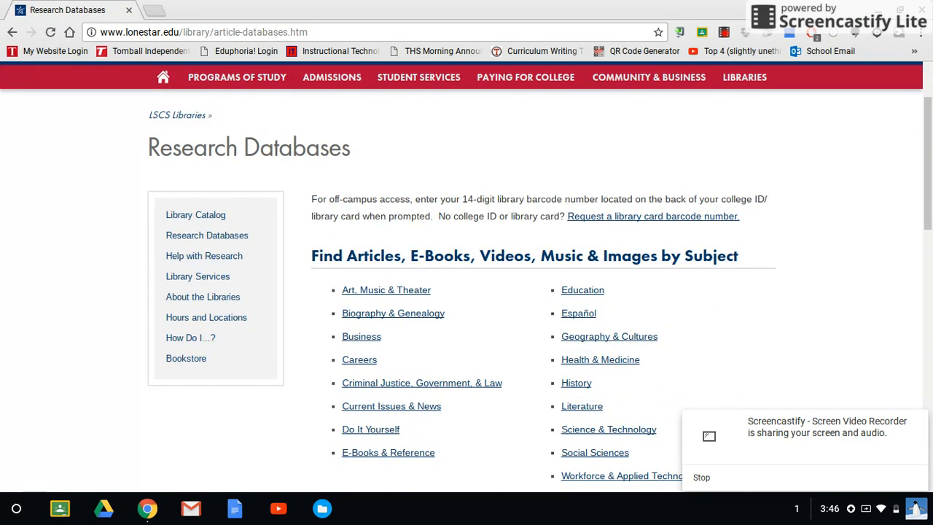
pyautogui.scroll(-3)
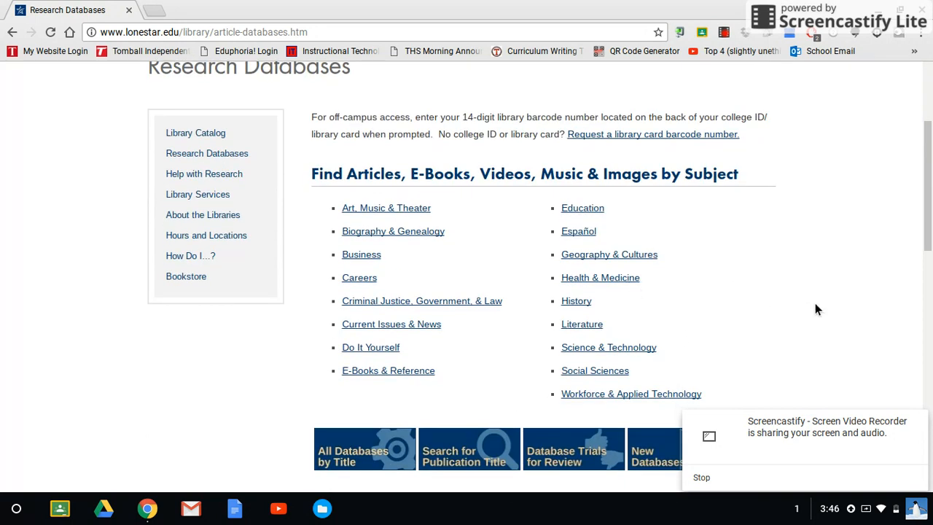
pyautogui.moveTo(502, 373)
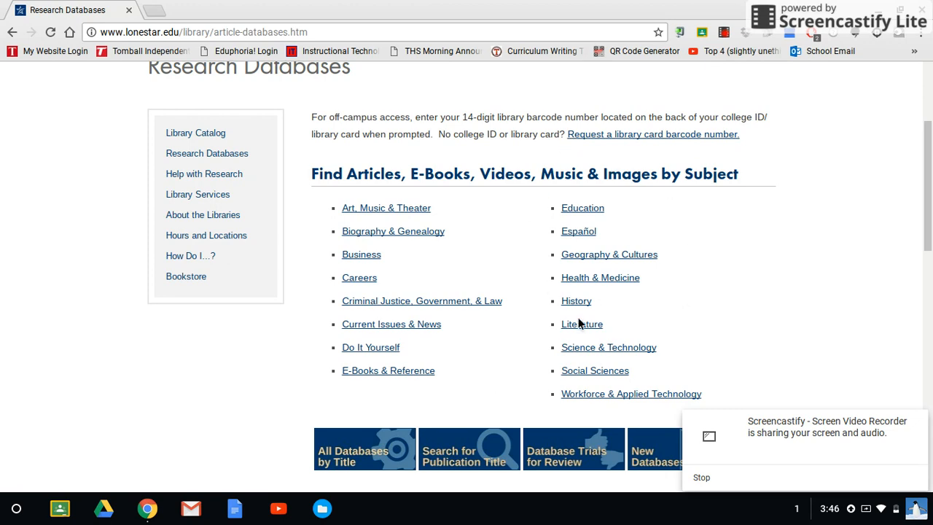
# Step: Choose the Literature subject to load its databases page
pyautogui.click(581, 323)
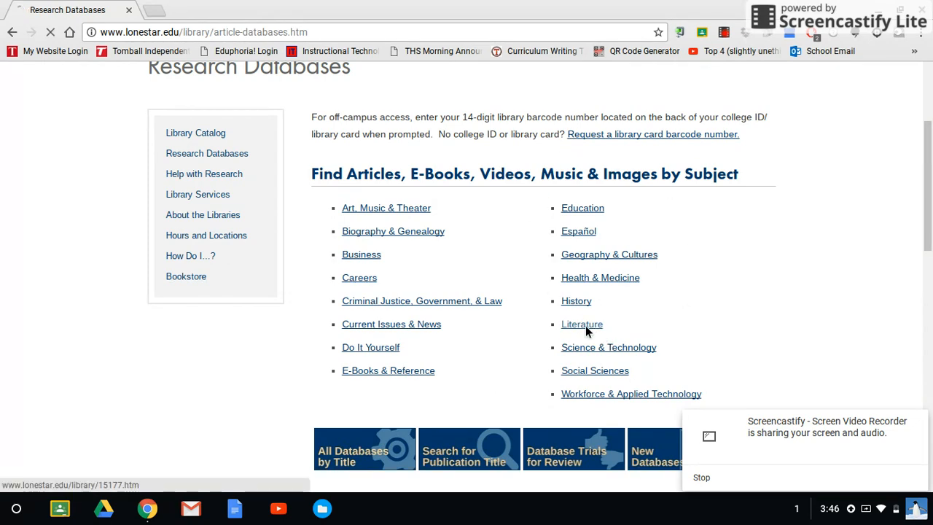
pyautogui.click(582, 324)
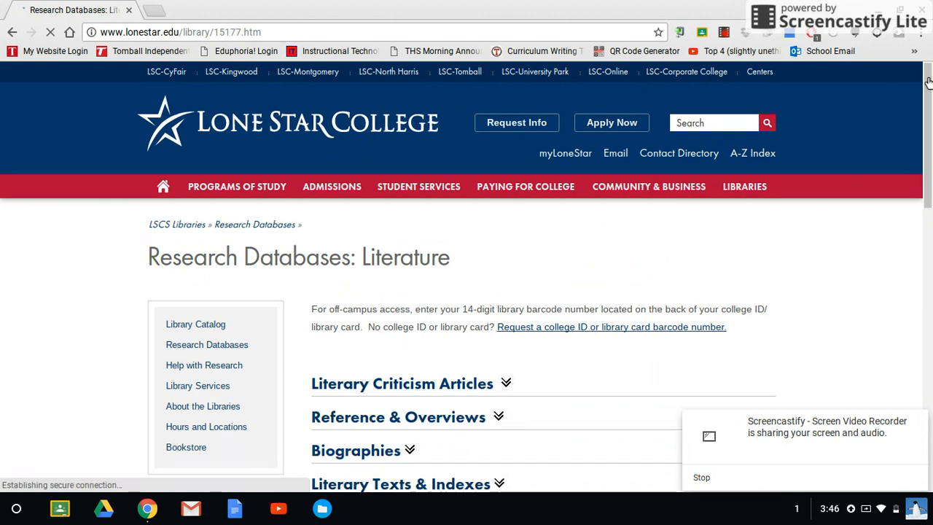
pyautogui.moveTo(402, 379)
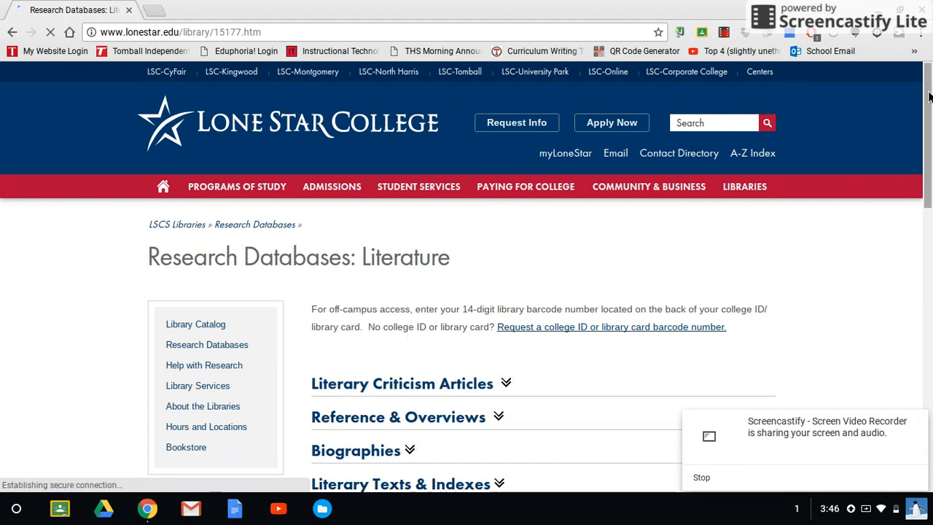
# Step: Scroll down the Literature databases page to the Literary Criticism Articles section
pyautogui.scroll(-3)
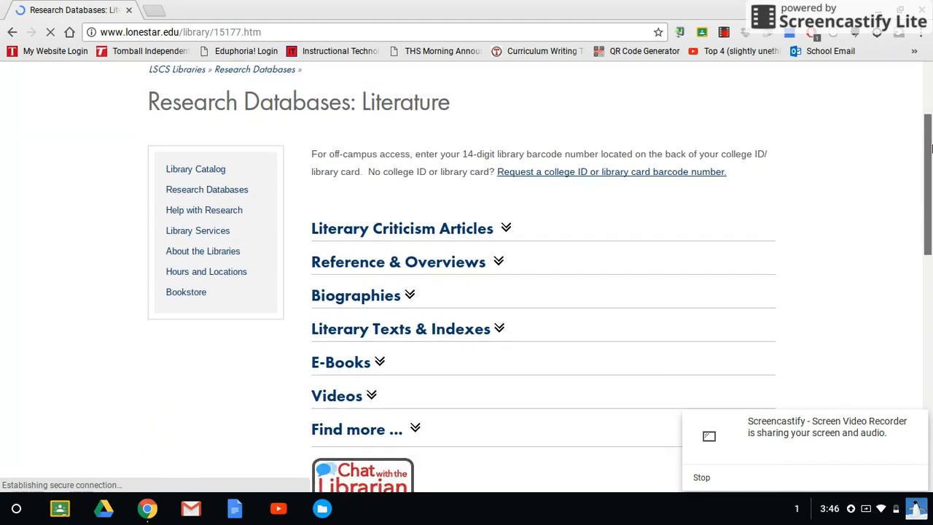
pyautogui.scroll(-3)
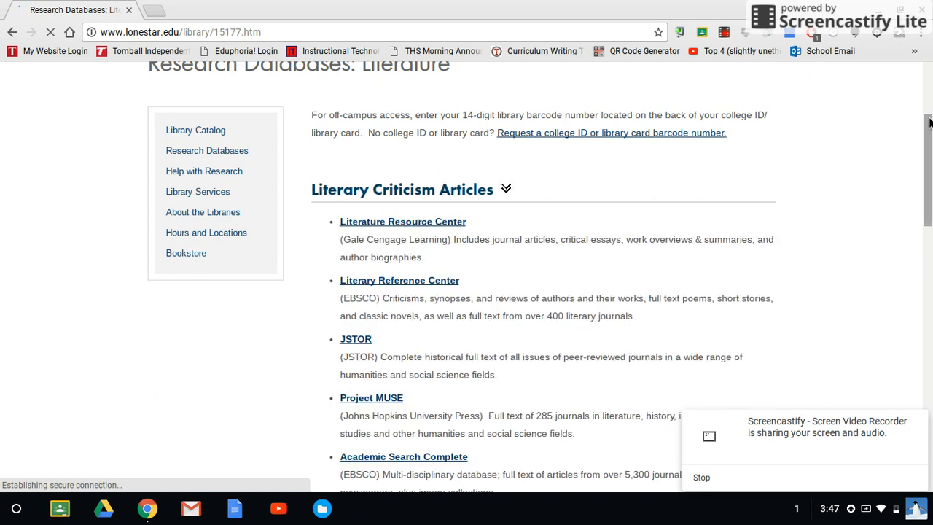
pyautogui.scroll(-3)
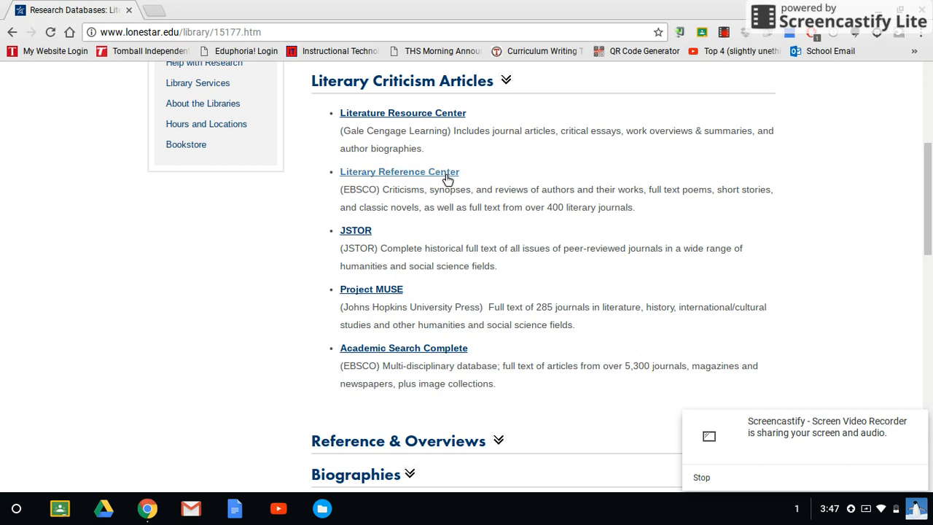
pyautogui.moveTo(378, 304)
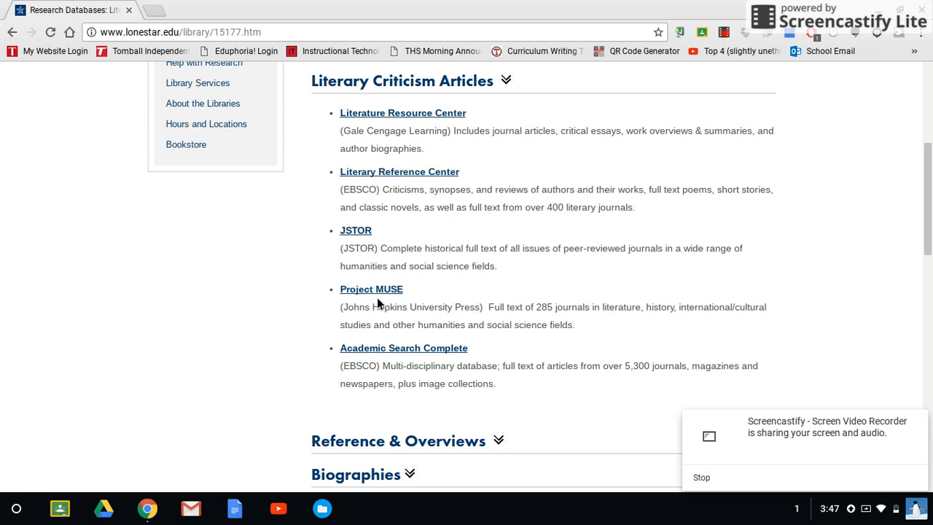
pyautogui.moveTo(415, 160)
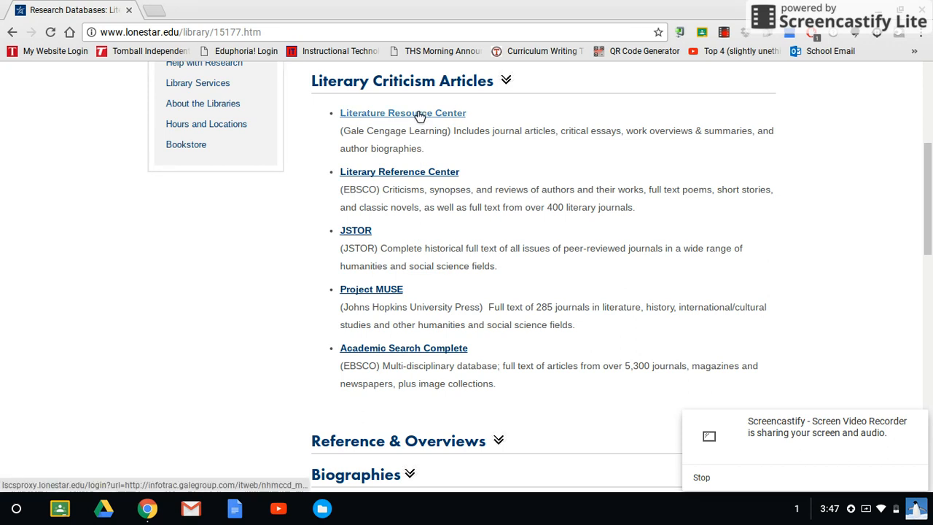
# Step: Launch Literature Resource Center in a new tab, then return to the Research Databases tab
pyautogui.click(402, 114)
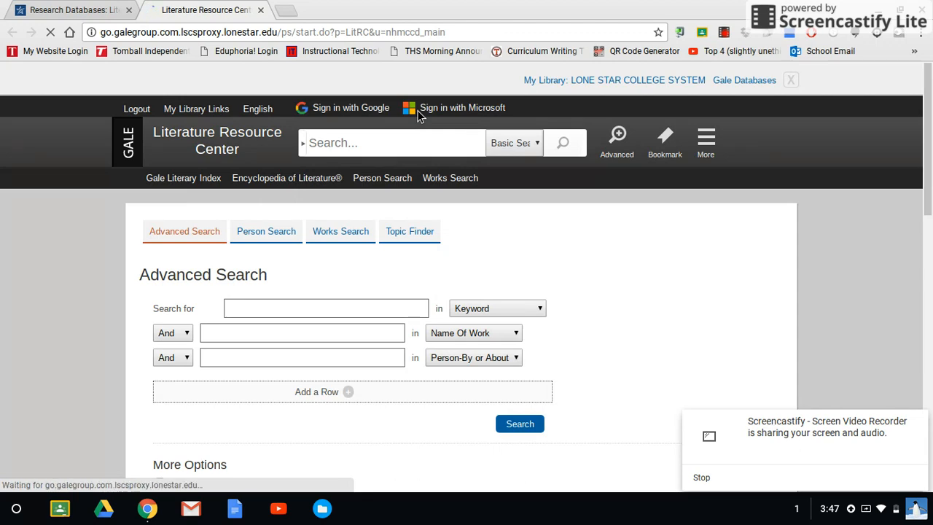
pyautogui.click(70, 9)
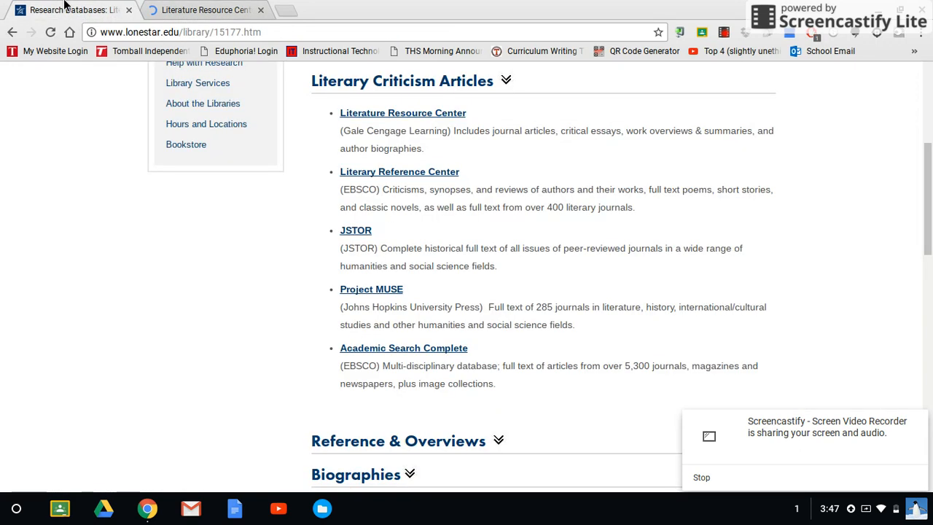
pyautogui.moveTo(417, 158)
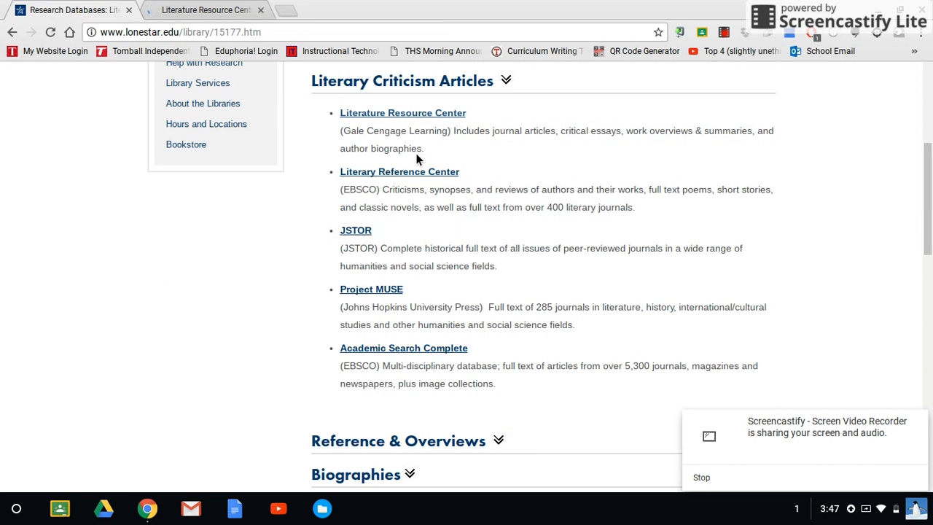
pyautogui.click(402, 112)
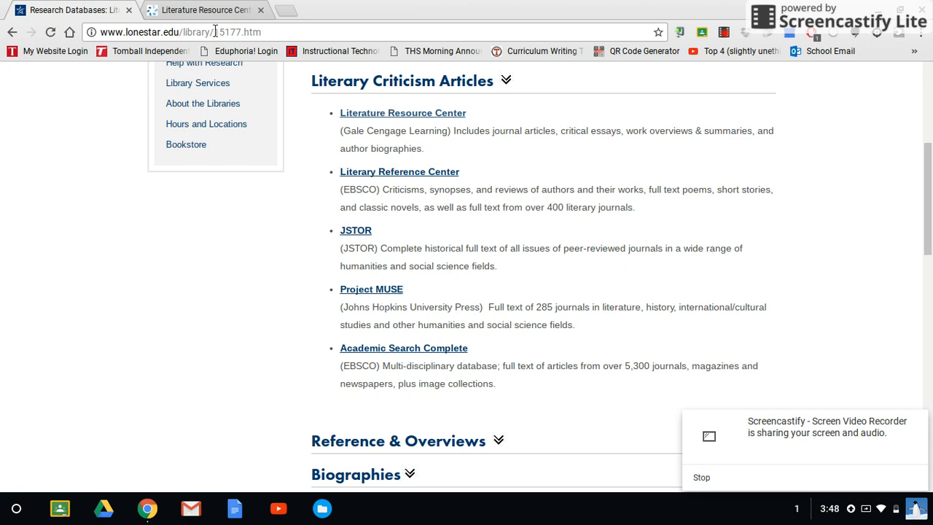
# Step: Switch back and forth, ending on the Literature Resource Center Advanced Search tab
pyautogui.click(402, 113)
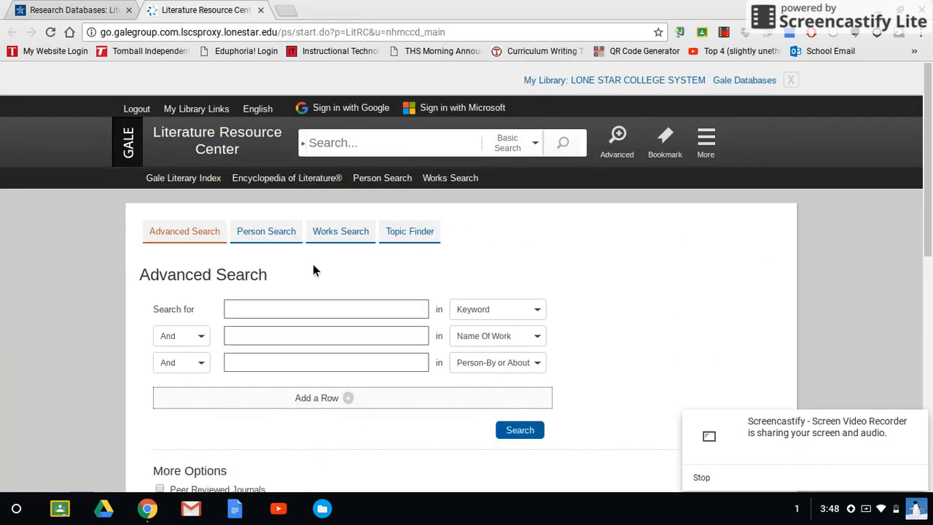
pyautogui.moveTo(236, 376)
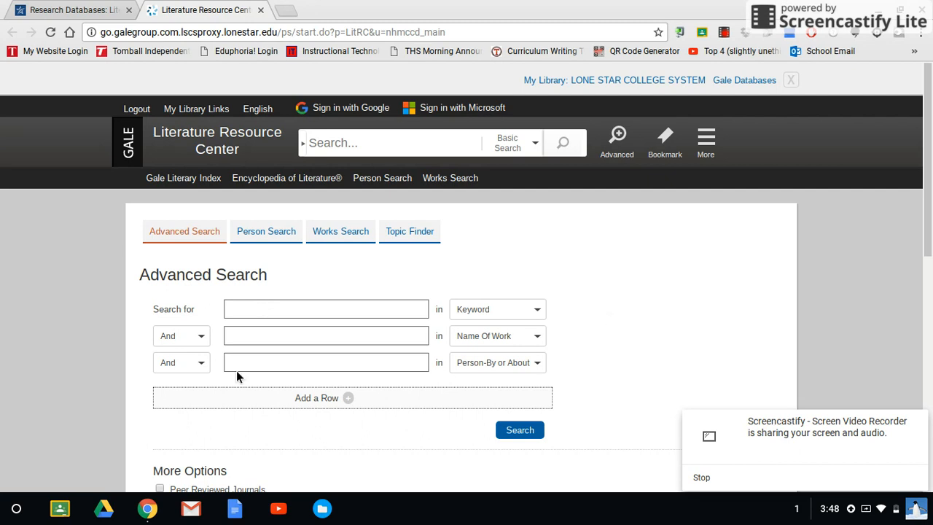
pyautogui.moveTo(103, 148)
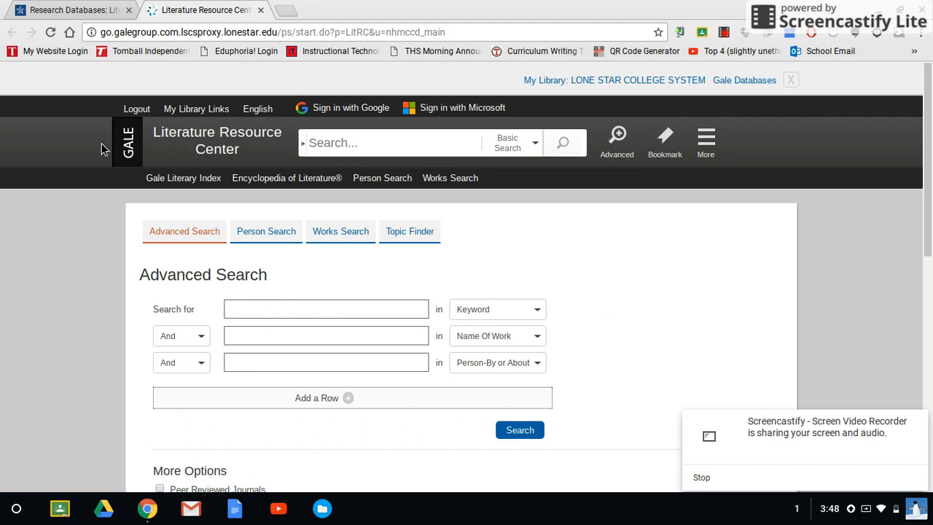
pyautogui.moveTo(306, 389)
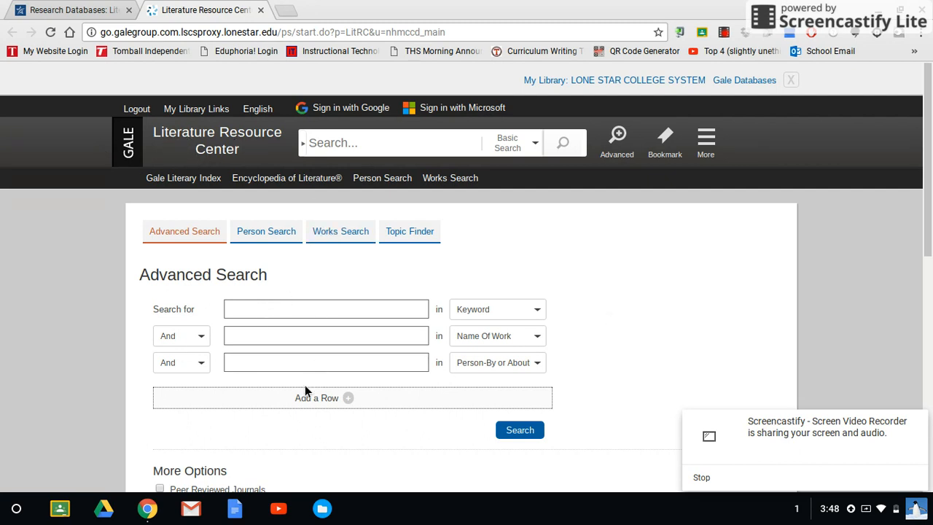
pyautogui.moveTo(317, 282)
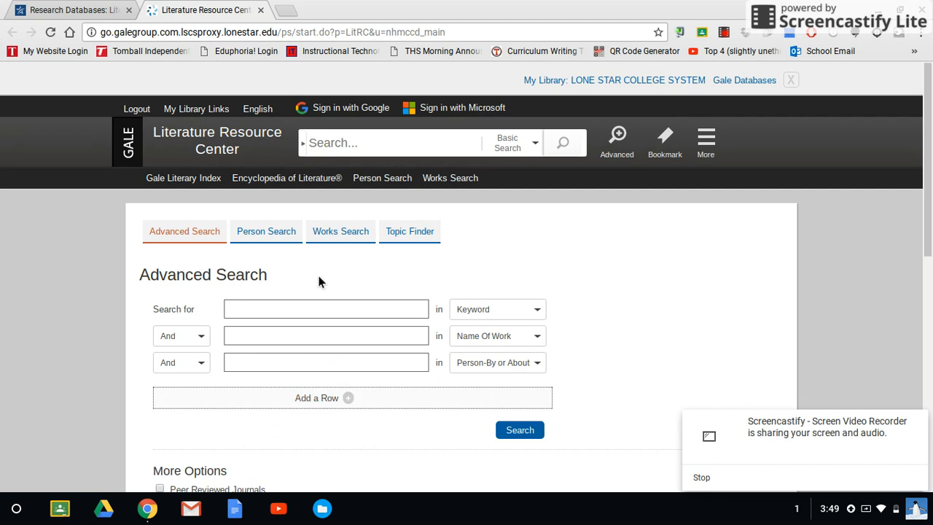
pyautogui.moveTo(319, 285)
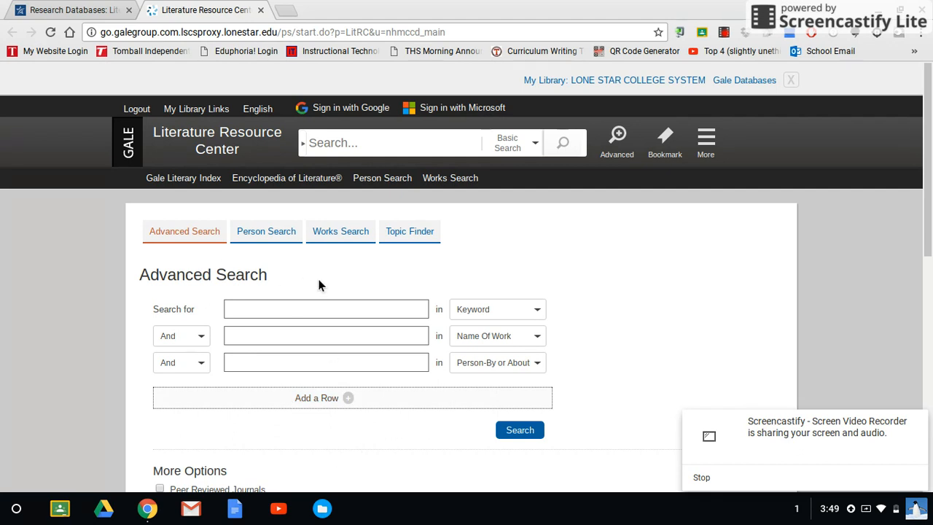
pyautogui.moveTo(260, 282)
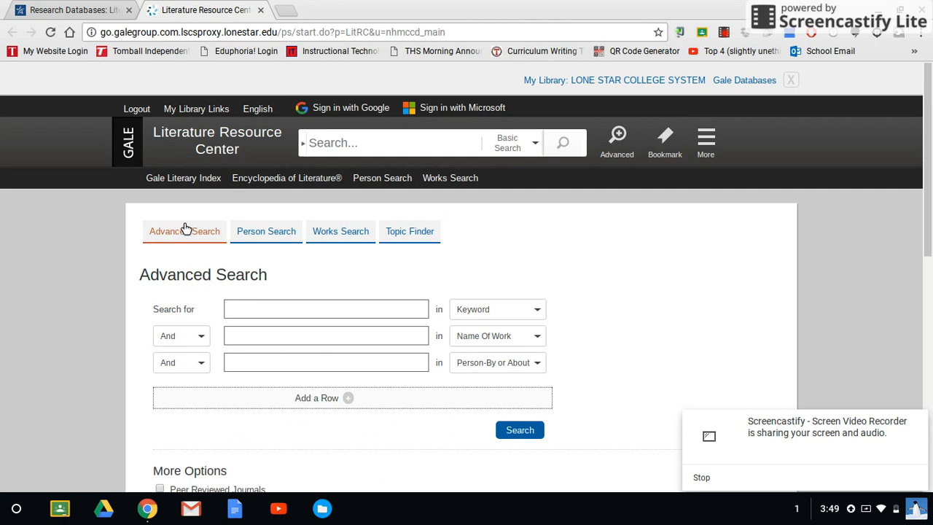
pyautogui.moveTo(590, 224)
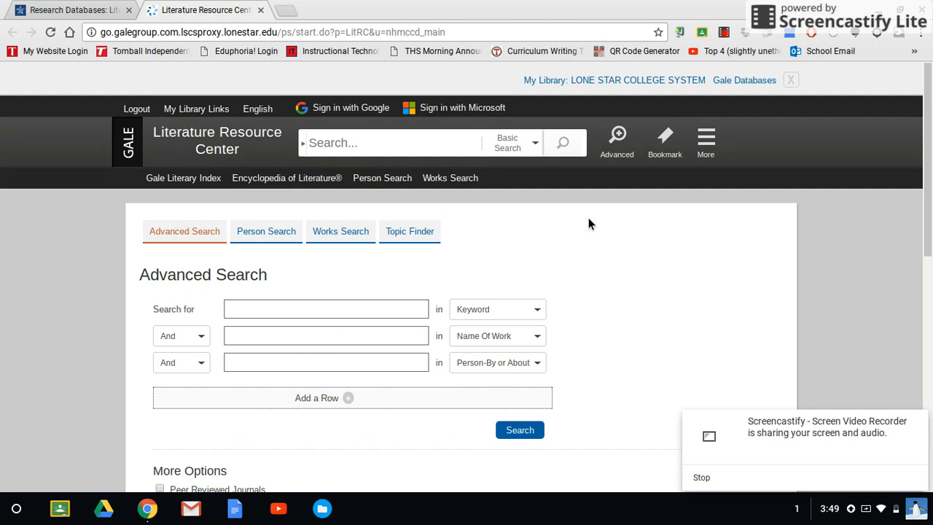
pyautogui.click(69, 9)
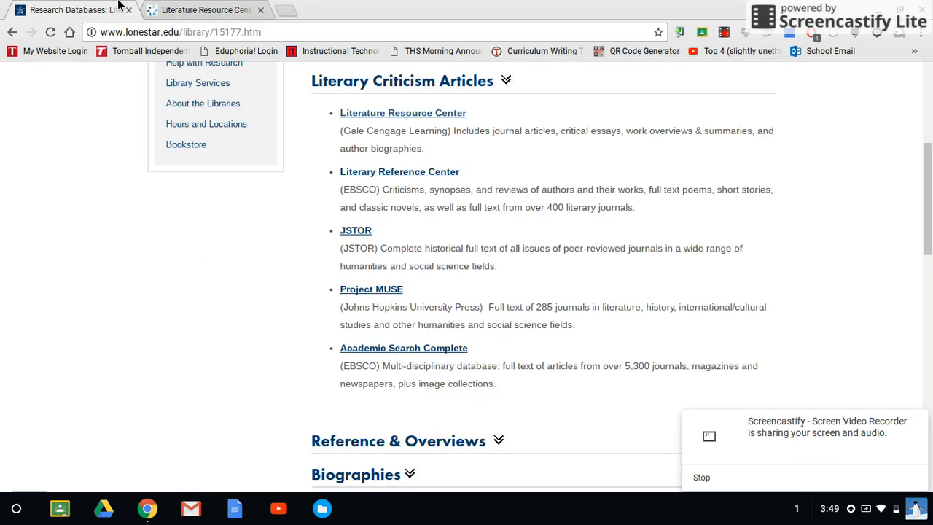
pyautogui.moveTo(204, 9)
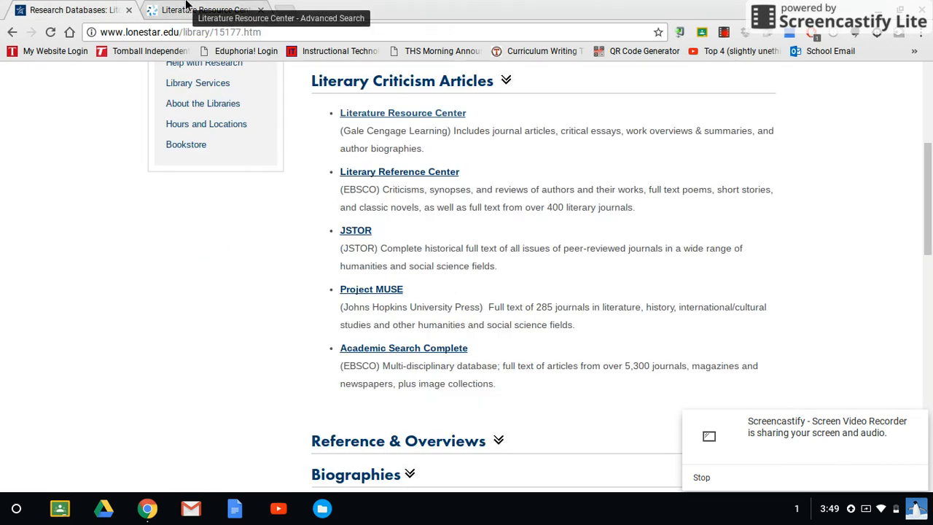
pyautogui.click(402, 112)
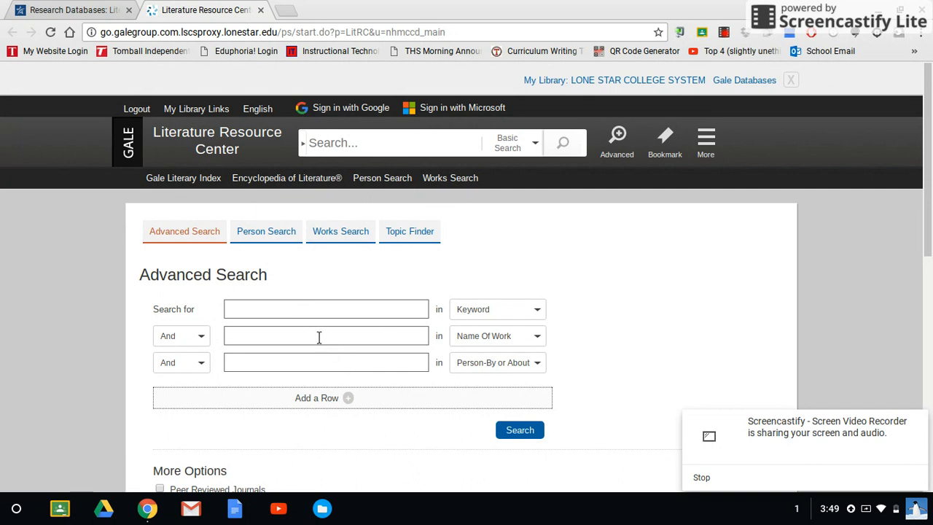
# Step: Enter the work name and pick 'The Open Boat (Short story)' from the suggestions
pyautogui.click(326, 335)
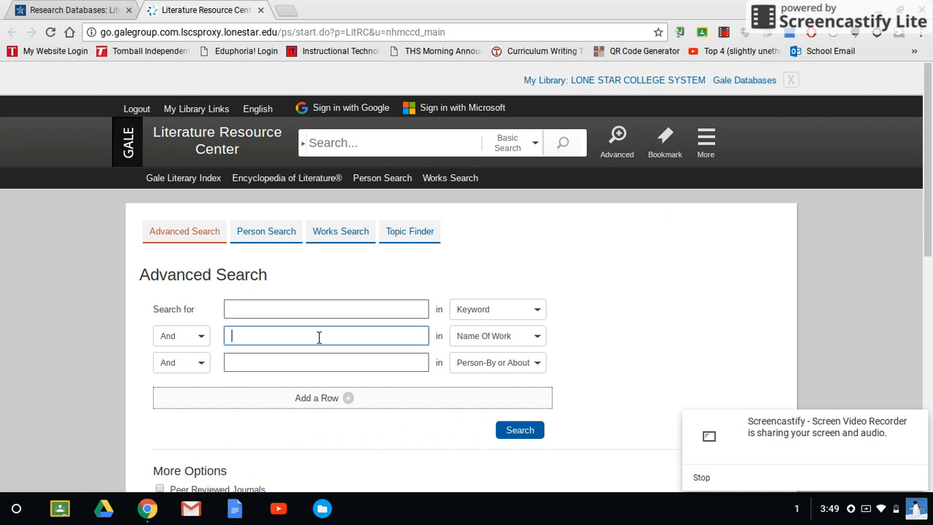
pyautogui.write('The Open')
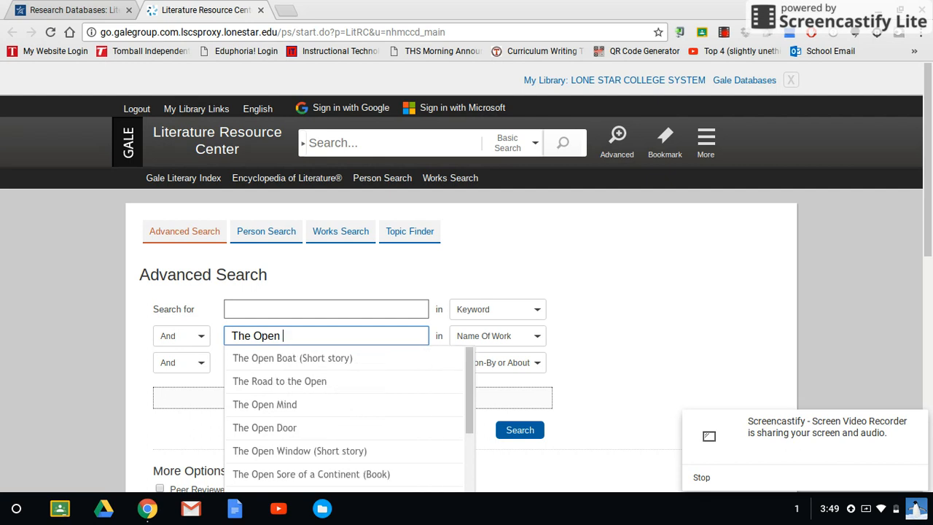
pyautogui.write('B')
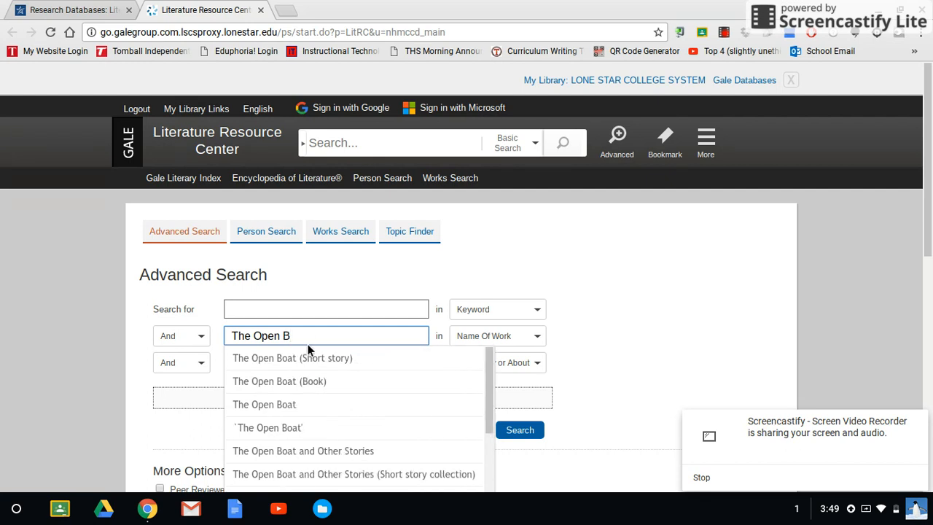
pyautogui.moveTo(295, 357)
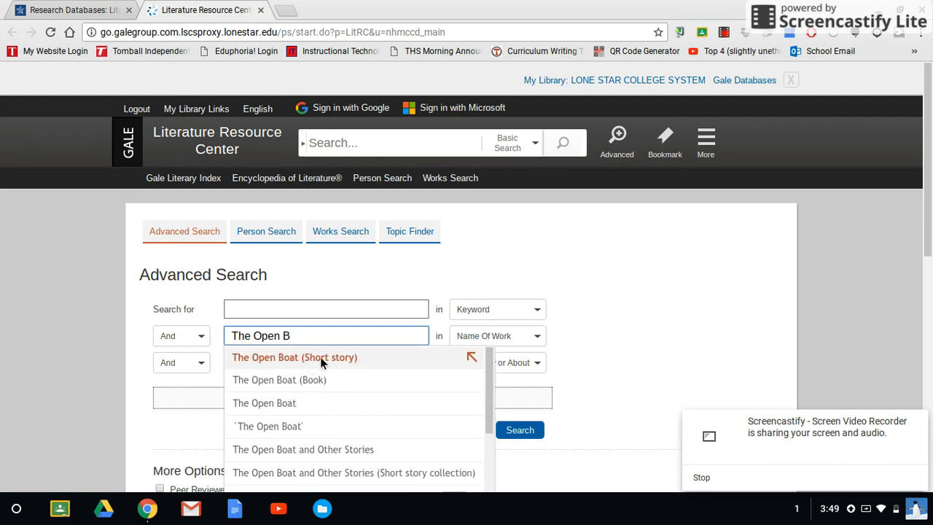
pyautogui.click(294, 357)
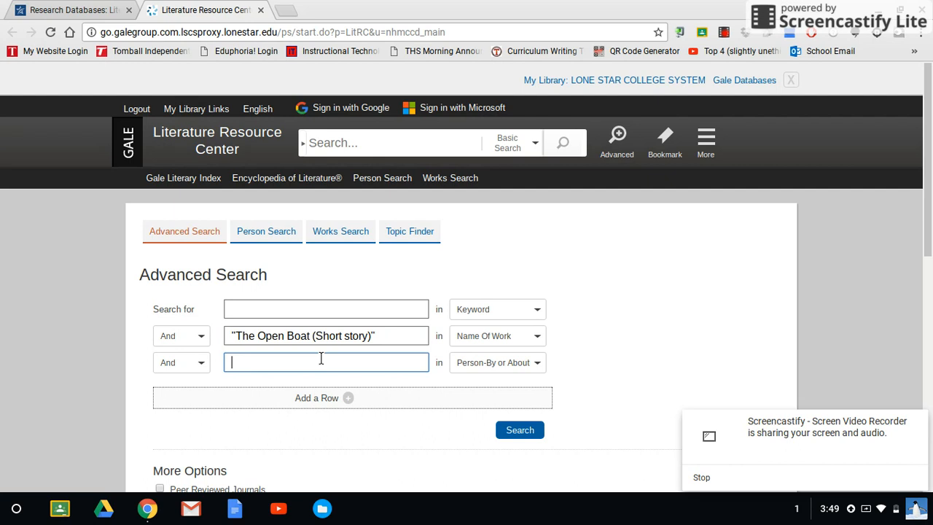
# Step: Enter 'Stephen Crane' as the person and reach the Content Type choices below
pyautogui.write('Stephen Crane"')
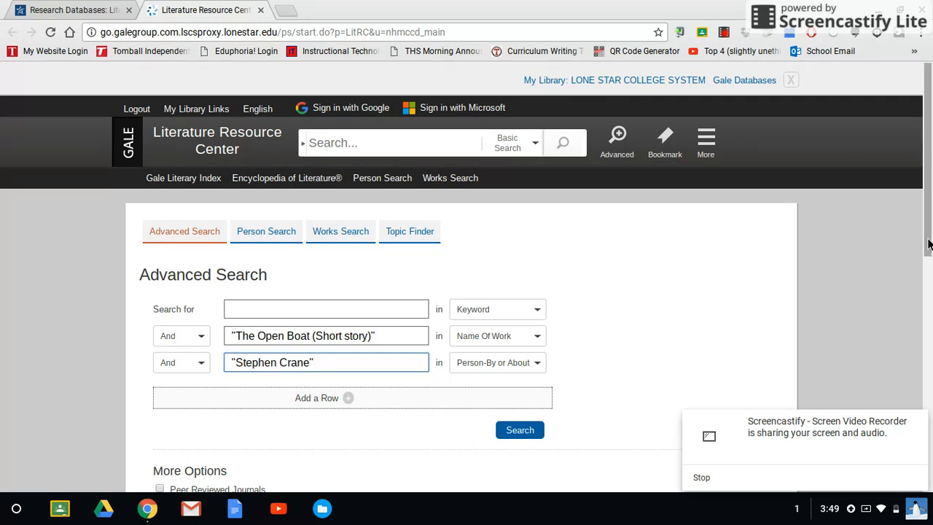
pyautogui.scroll(-3)
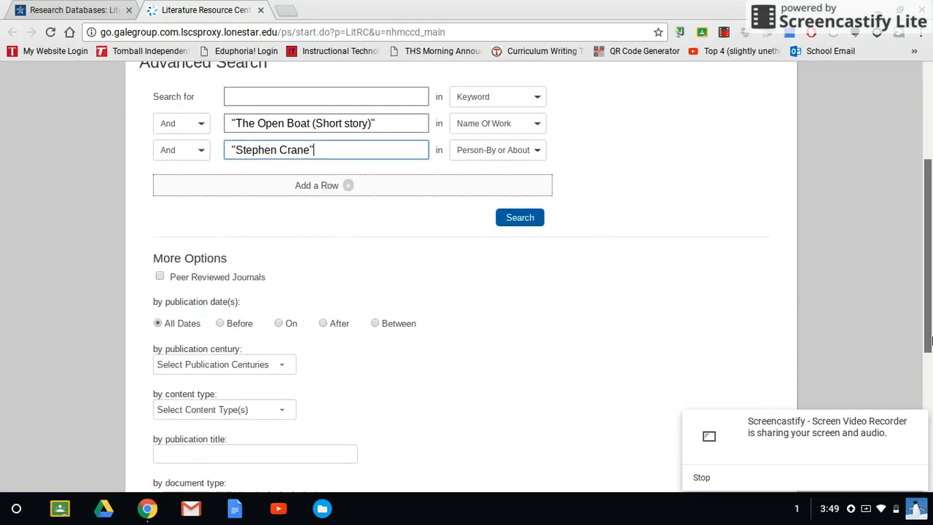
pyautogui.scroll(-3)
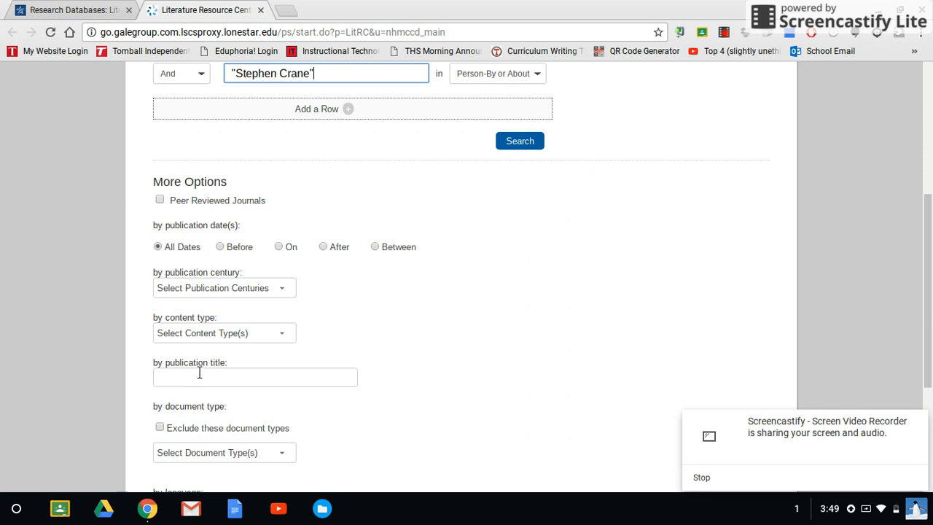
pyautogui.click(224, 332)
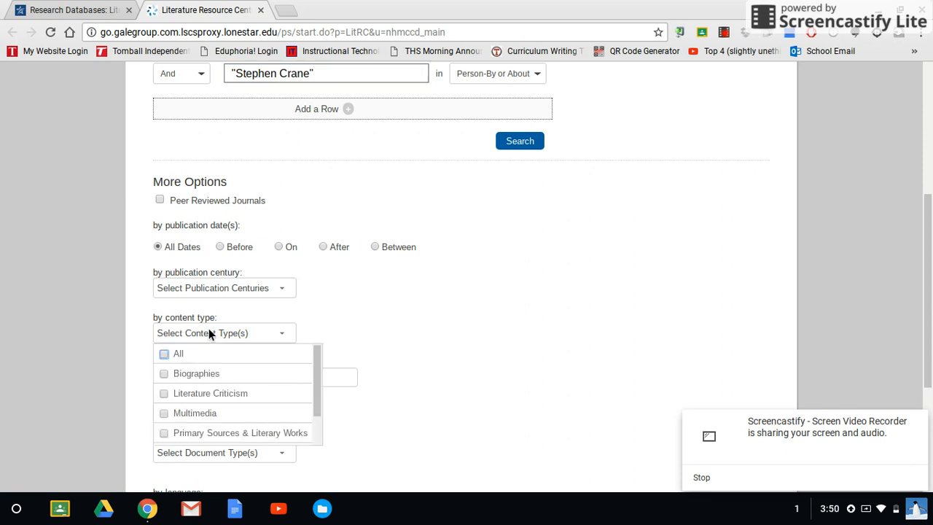
pyautogui.moveTo(189, 374)
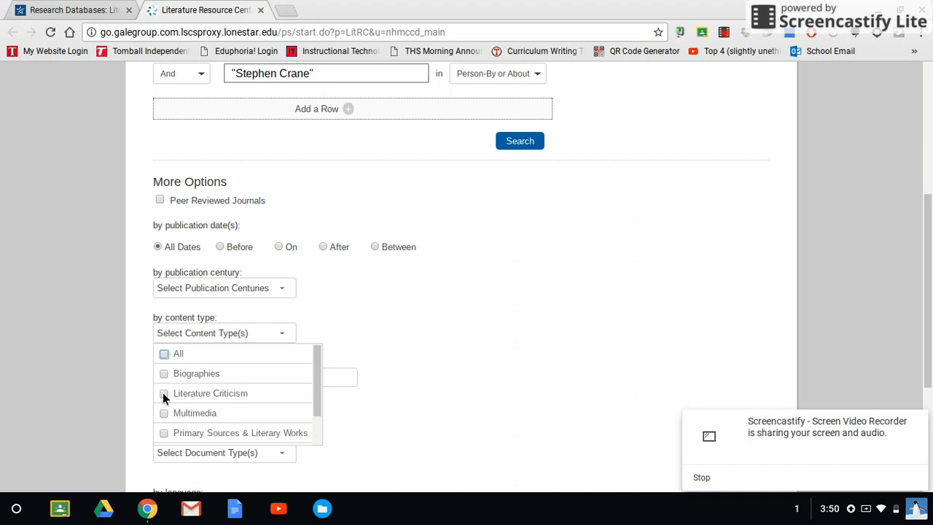
# Step: Limit the content type to Literature Criticism and submit the search
pyautogui.click(163, 393)
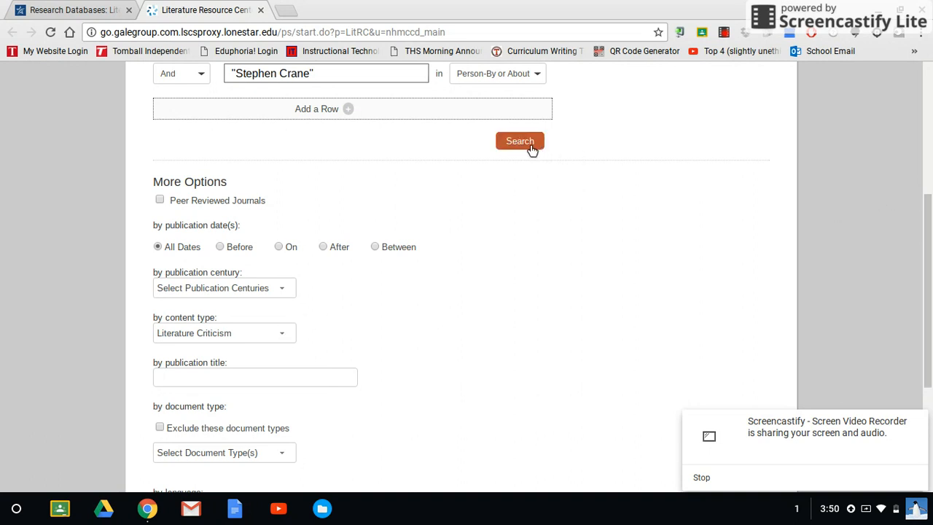
pyautogui.click(518, 140)
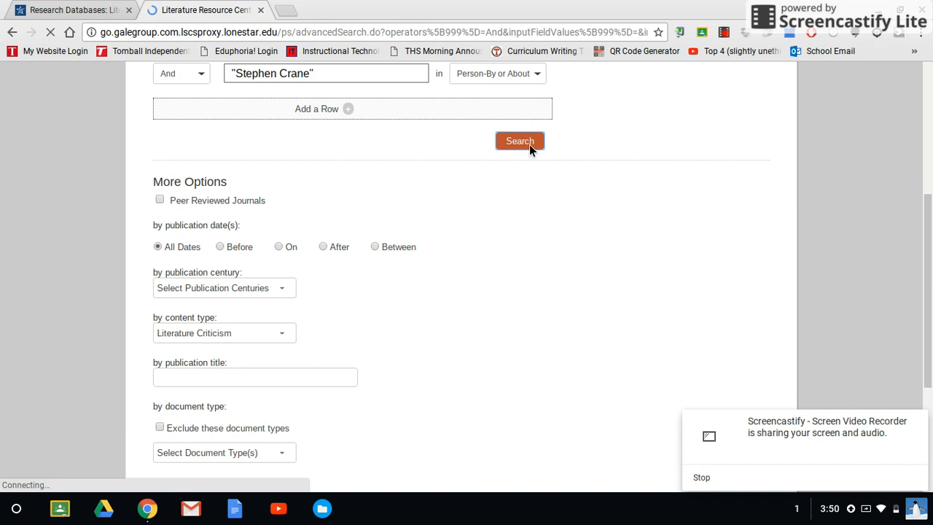
# Step: From the single Literature Criticism result, select Frank Gado's 'Introduction'
pyautogui.click(518, 140)
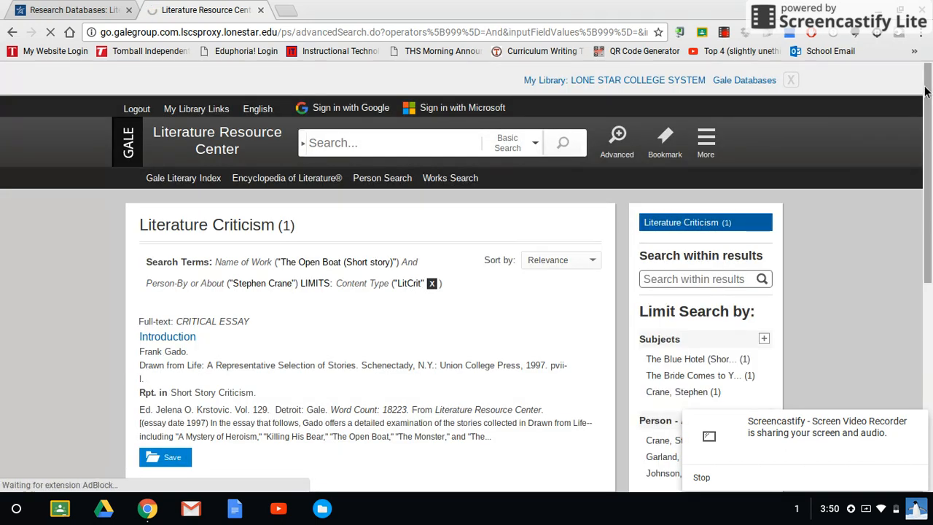
pyautogui.scroll(-3)
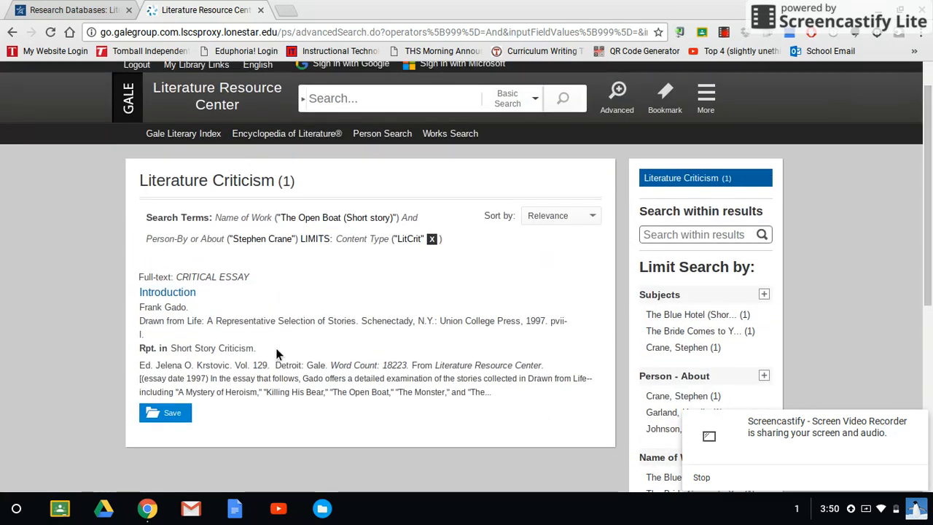
pyautogui.moveTo(377, 339)
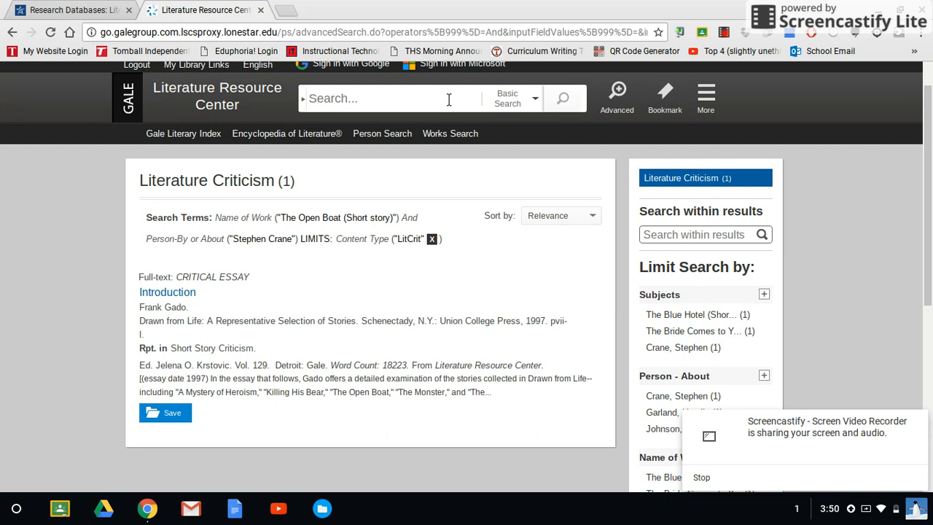
pyautogui.moveTo(417, 99)
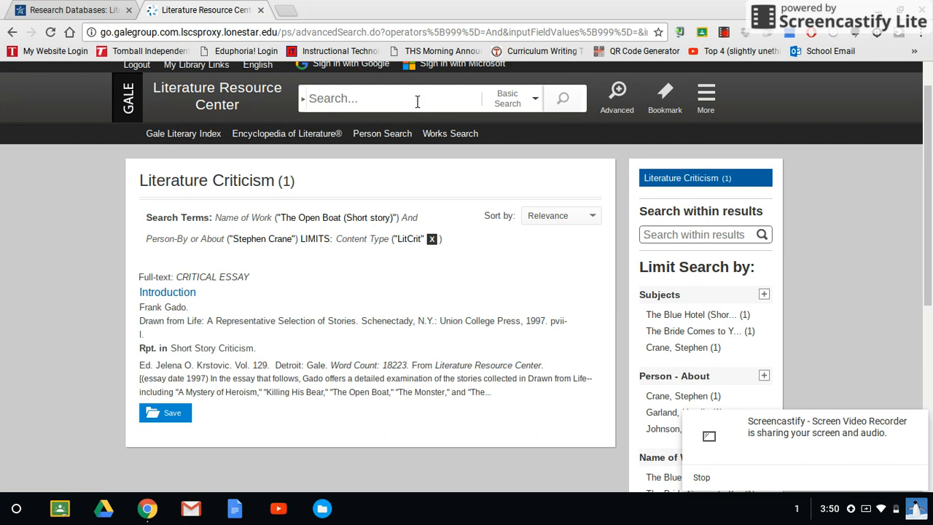
pyautogui.moveTo(187, 290)
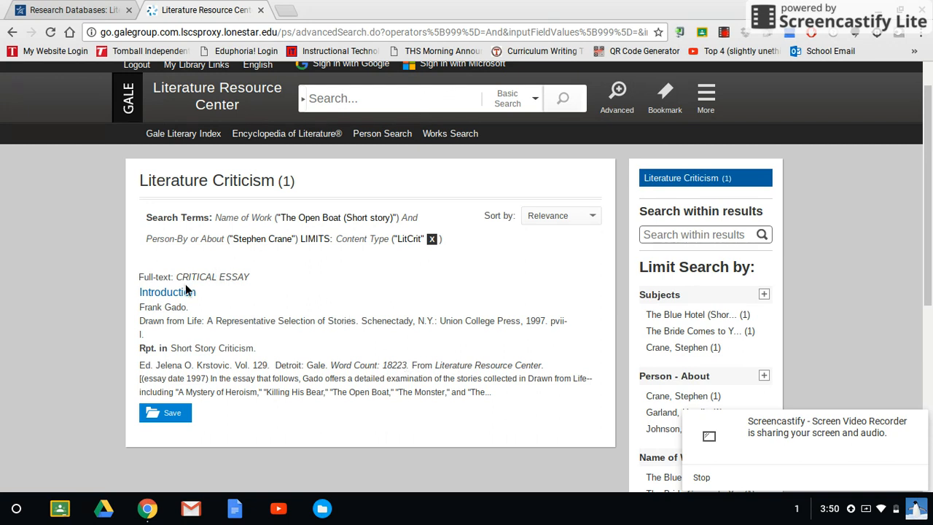
pyautogui.click(166, 292)
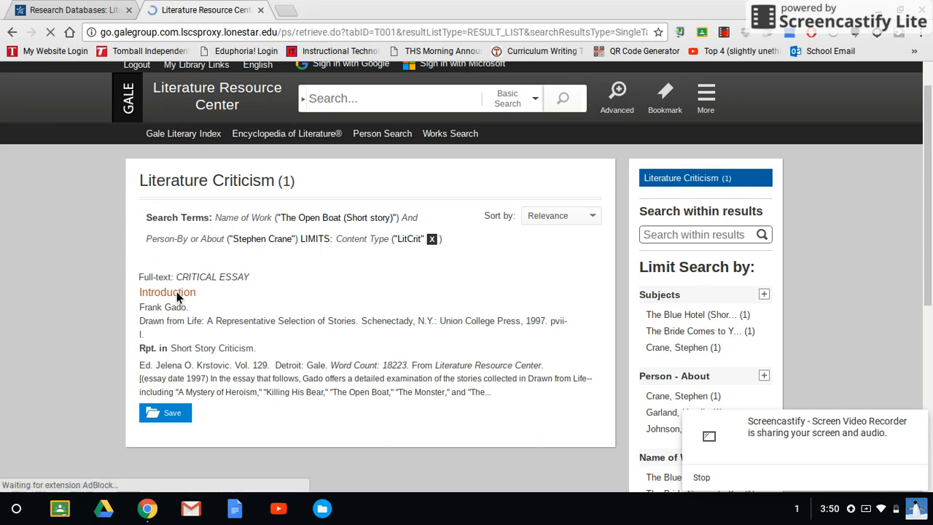
# Step: Read down Gado's Introduction full text to the Source Citation box at the bottom
pyautogui.click(166, 291)
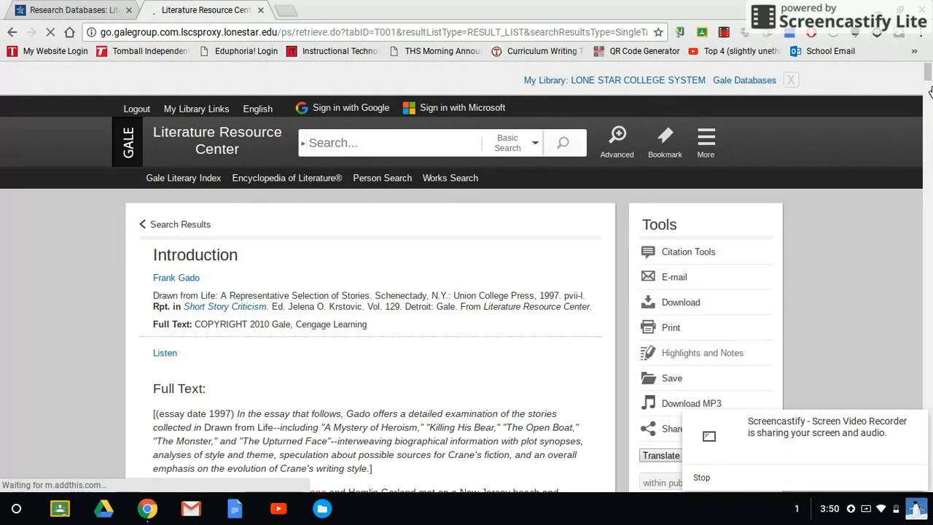
pyautogui.scroll(-3)
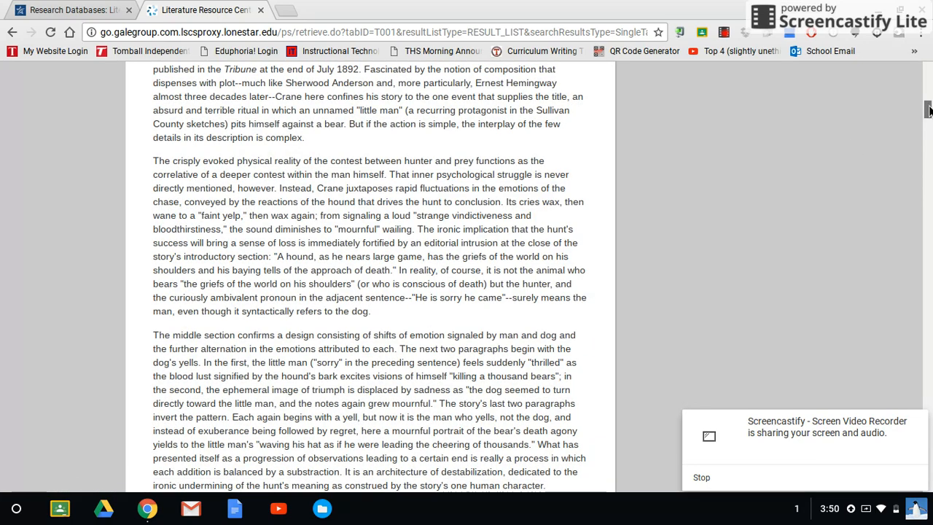
pyautogui.scroll(-3)
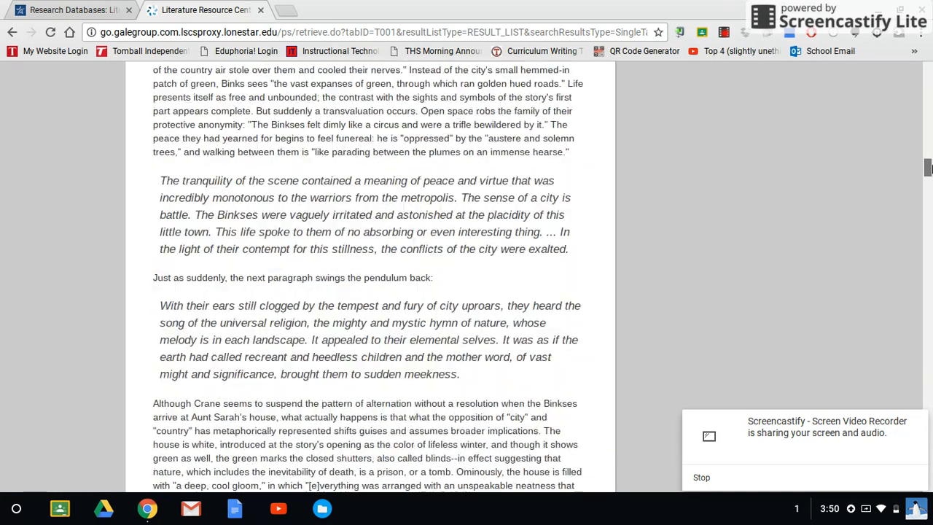
pyautogui.scroll(-3)
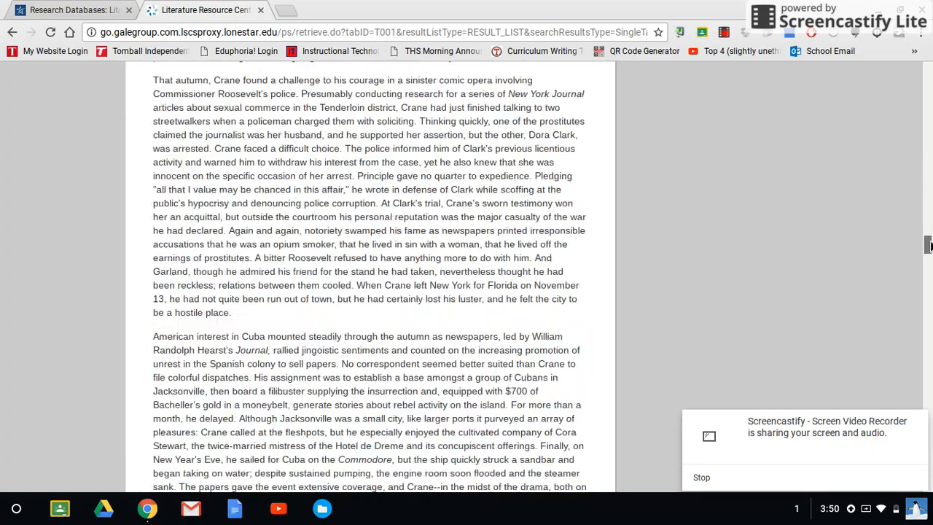
pyautogui.scroll(-3)
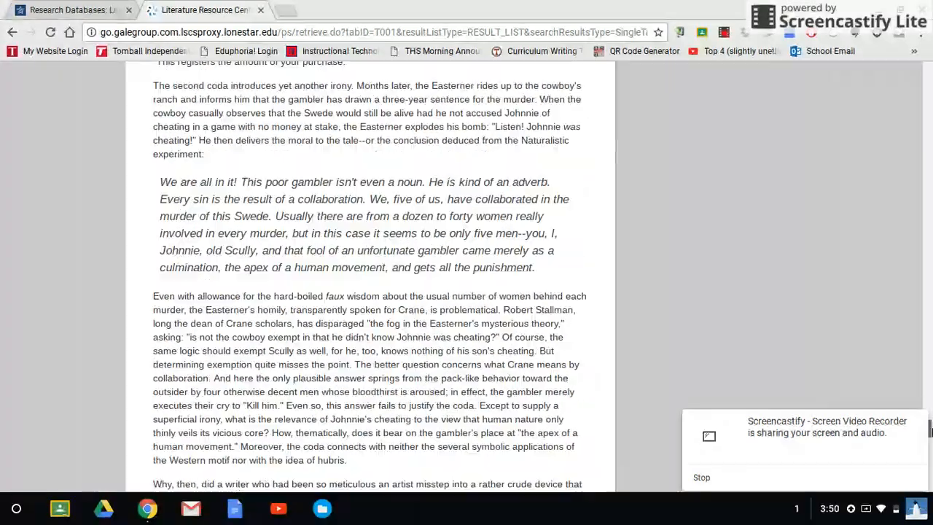
pyautogui.scroll(-3)
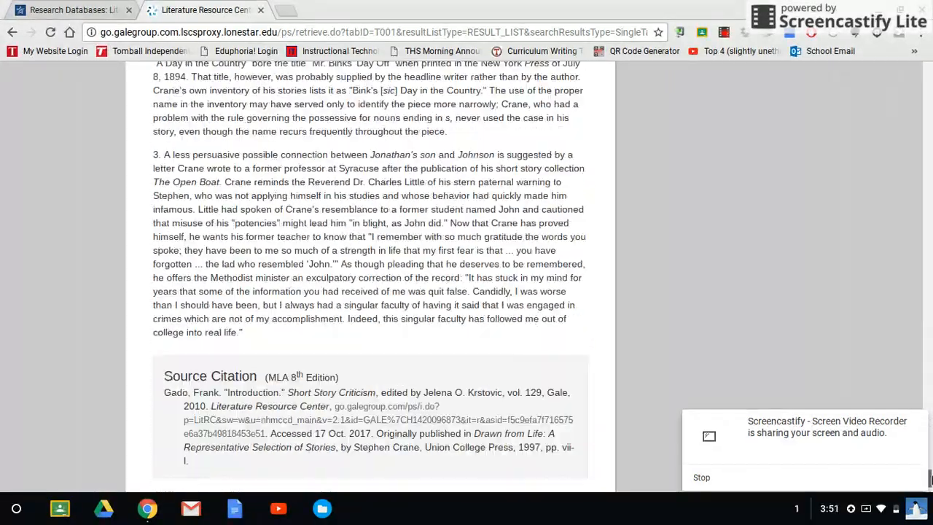
pyautogui.scroll(-3)
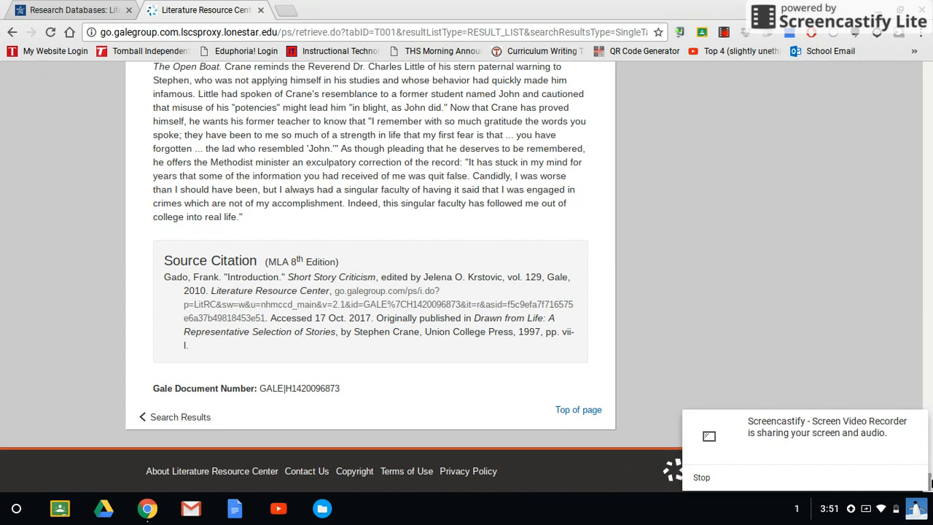
pyautogui.moveTo(167, 275)
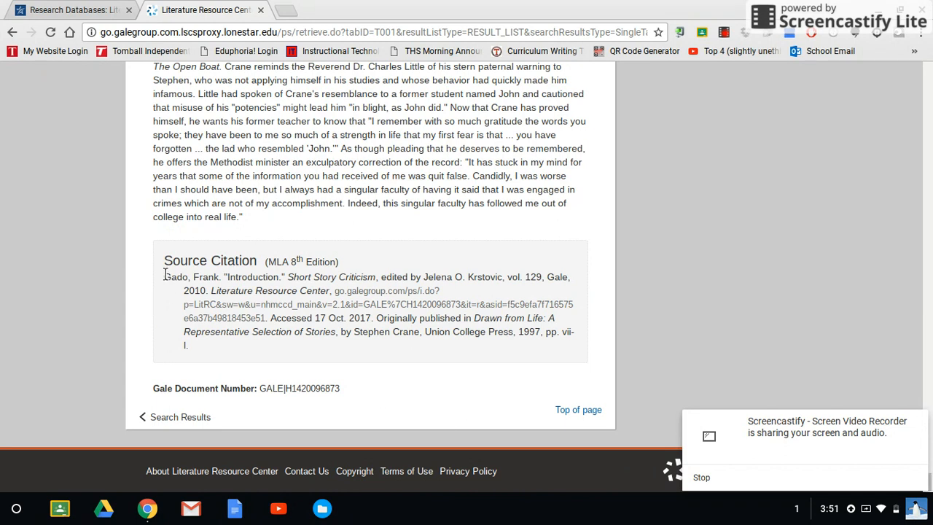
# Step: Highlight the complete MLA citation from 'Gado, Frank.' to its end for copying
pyautogui.moveTo(164, 277); pyautogui.dragTo(204, 317)
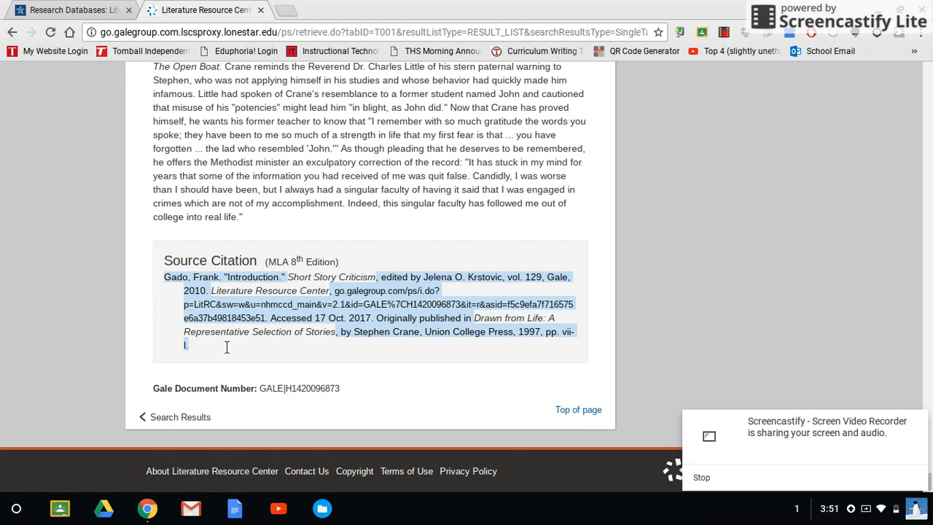
pyautogui.moveTo(930, 332)
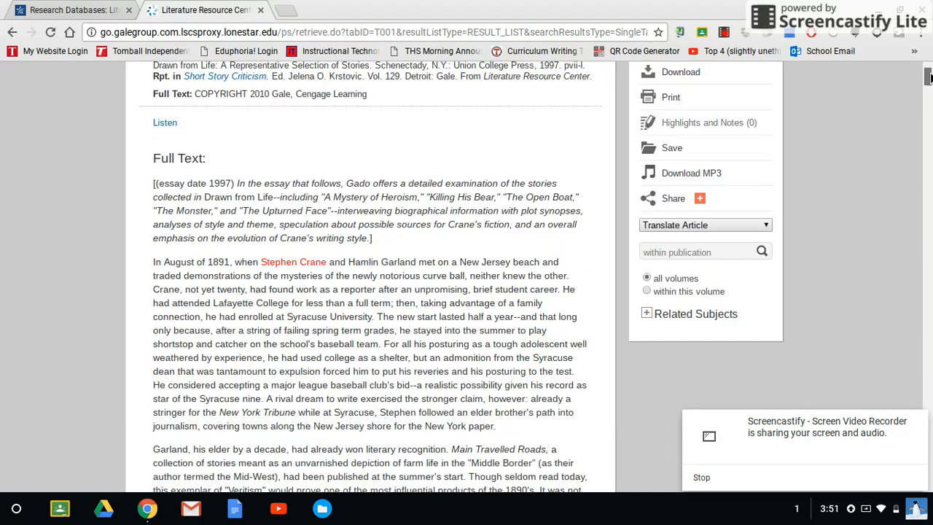
pyautogui.scroll(3)
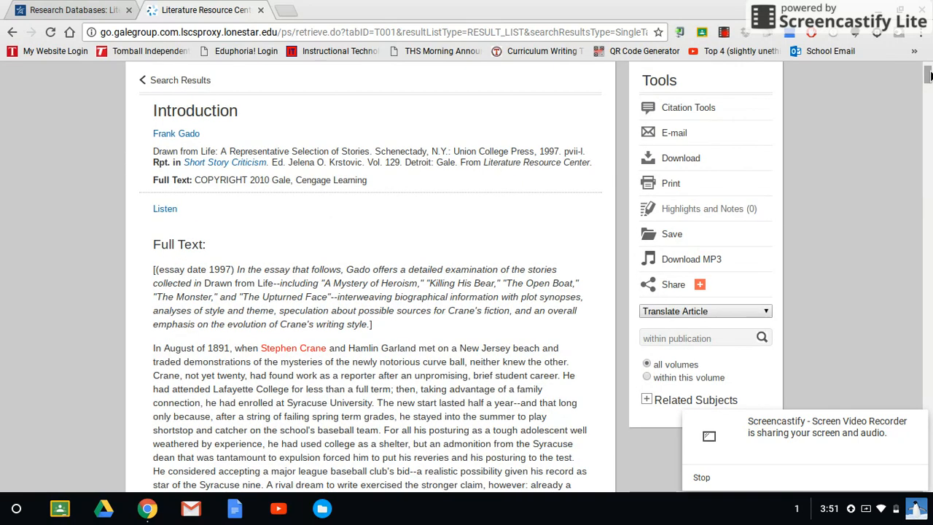
pyautogui.moveTo(651, 143)
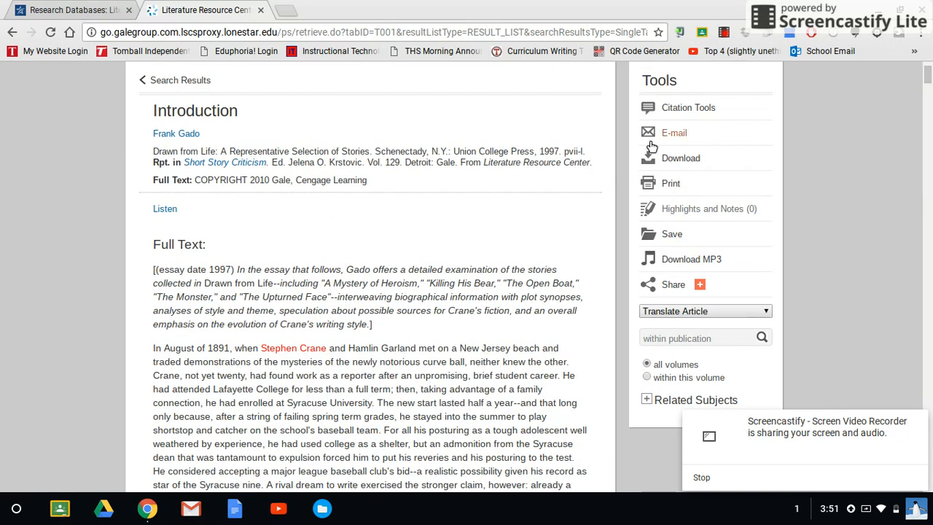
pyautogui.moveTo(688, 108)
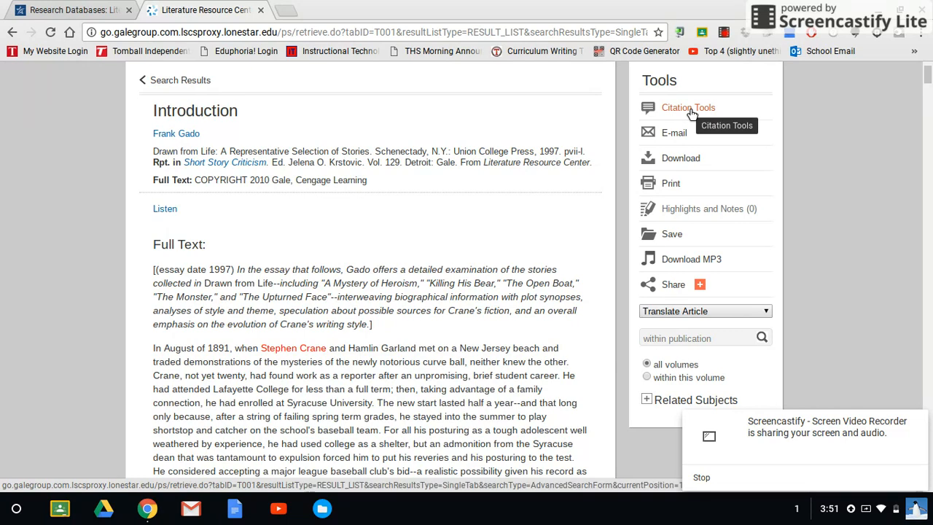
pyautogui.moveTo(679, 157)
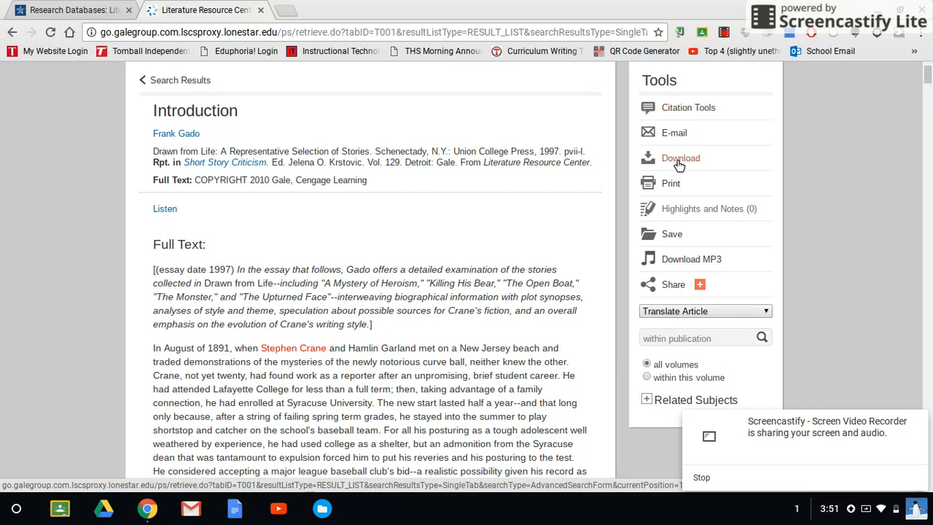
pyautogui.moveTo(671, 184)
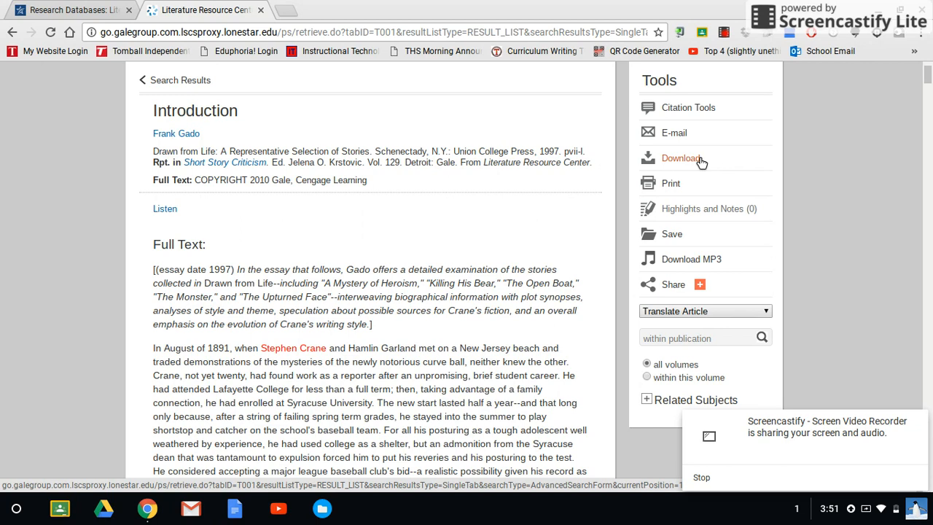
pyautogui.moveTo(670, 184)
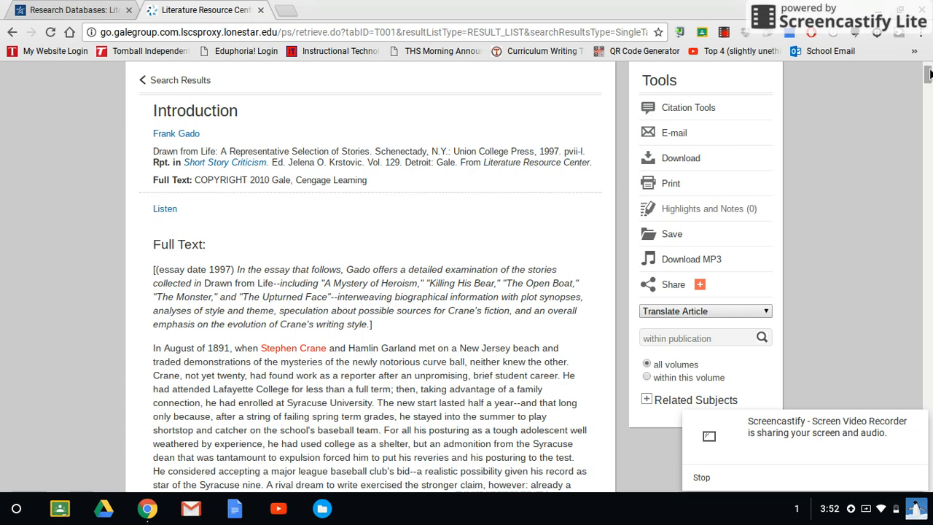
pyautogui.write('storm')
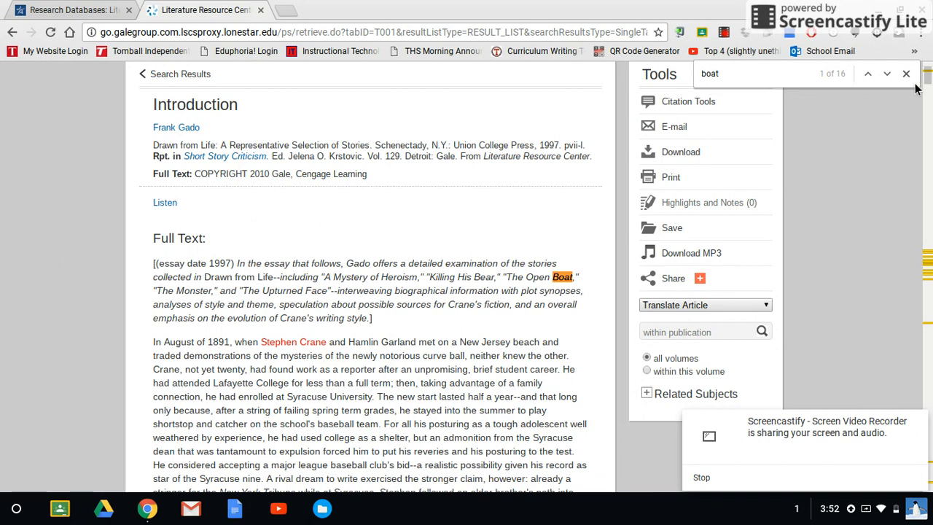
pyautogui.moveTo(886, 73)
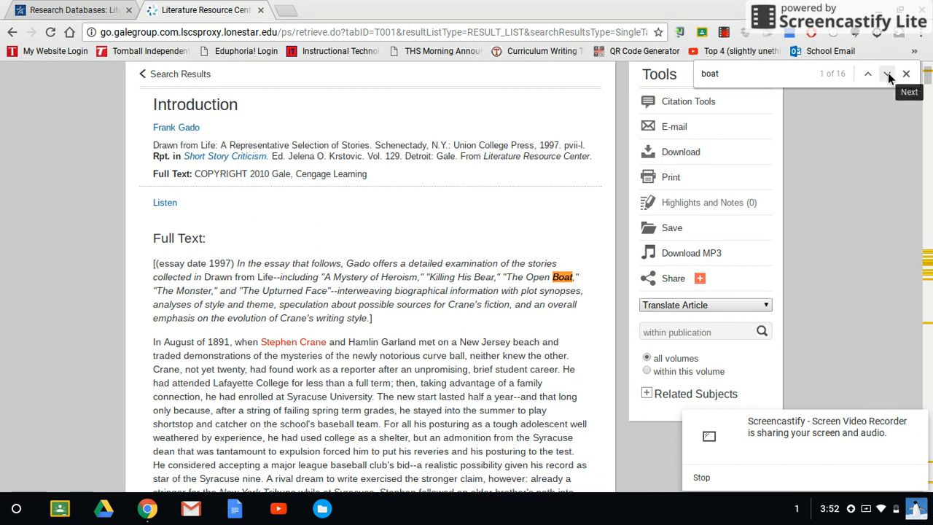
# Step: Step through the remaining 'boat' occurrences in Gado's Introduction essay
pyautogui.click(881, 72)
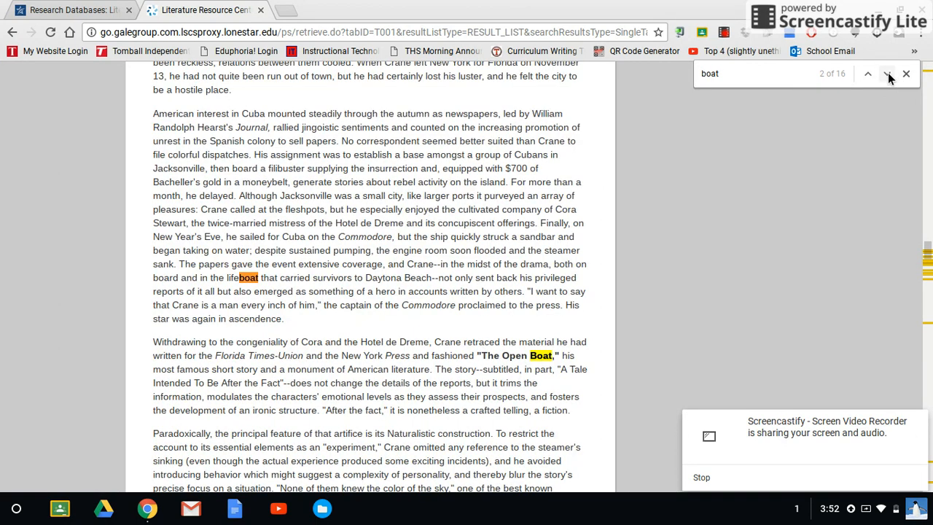
pyautogui.click(886, 73)
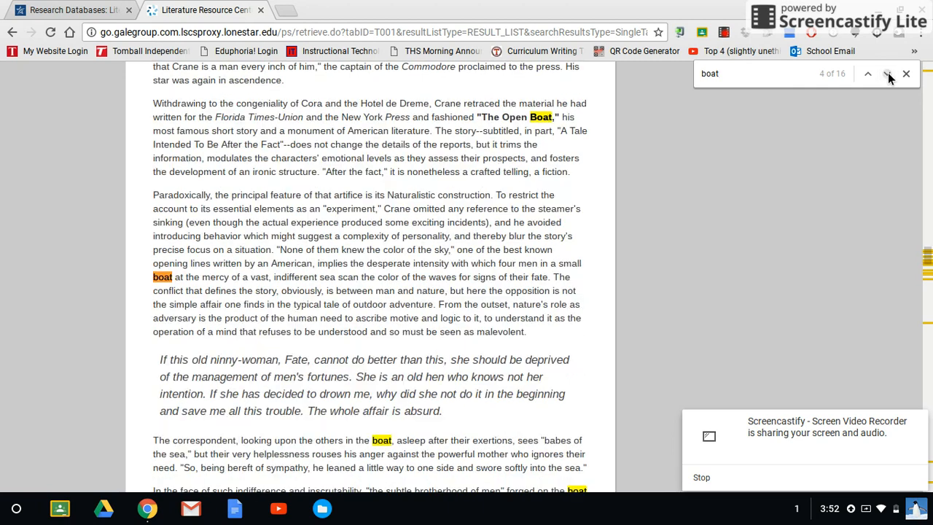
pyautogui.click(867, 73)
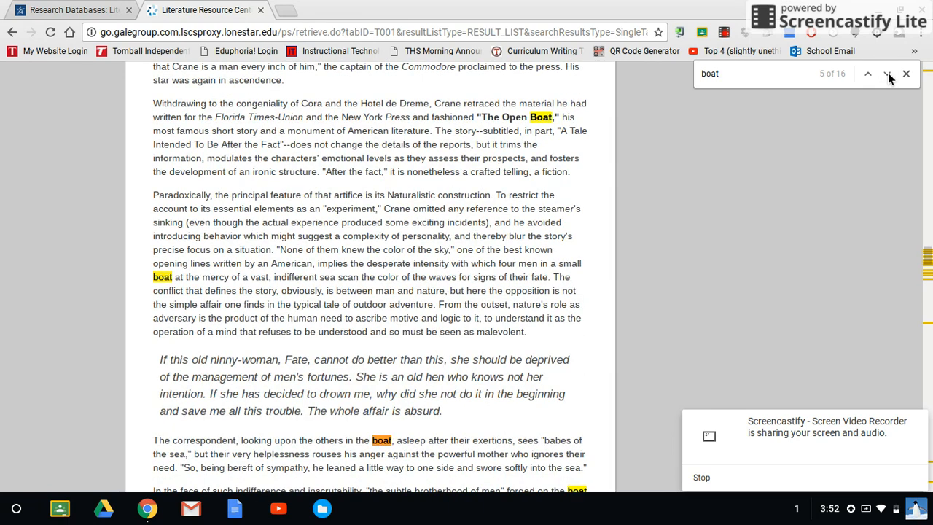
pyautogui.click(867, 73)
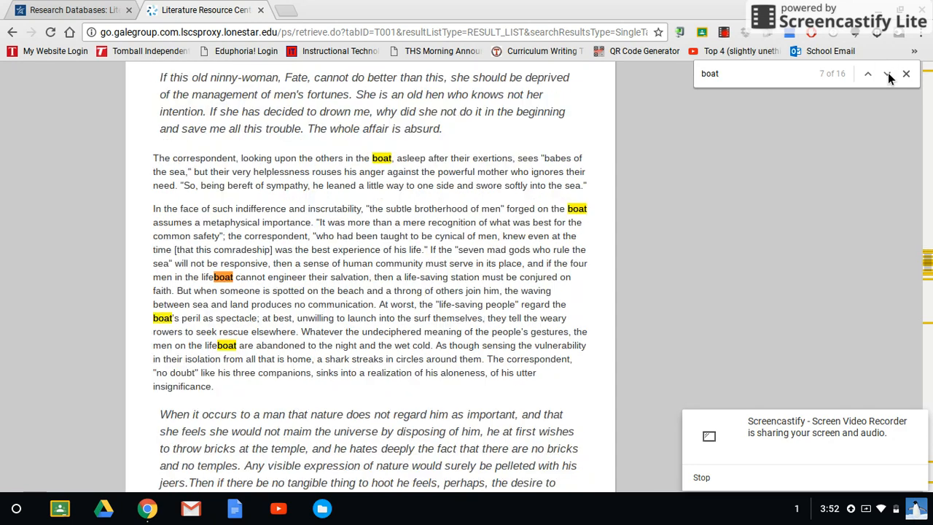
pyautogui.click(867, 73)
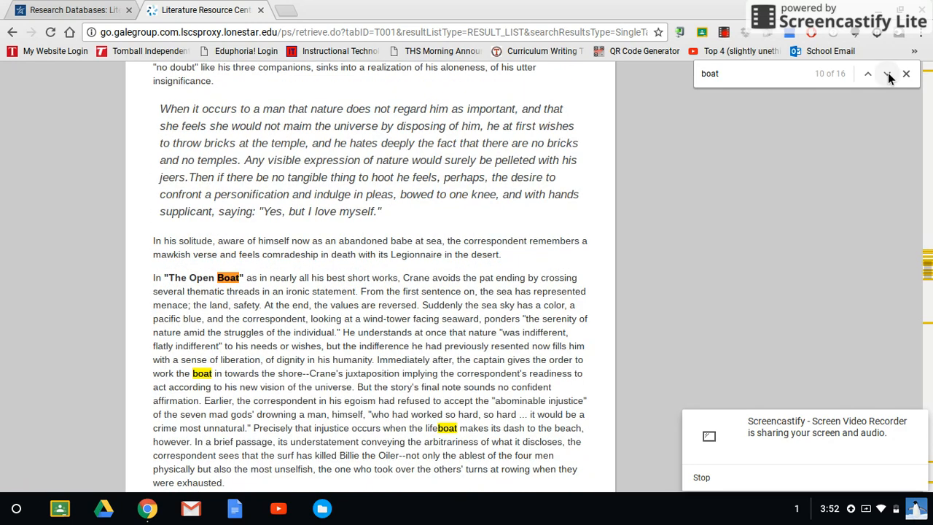
pyautogui.click(867, 73)
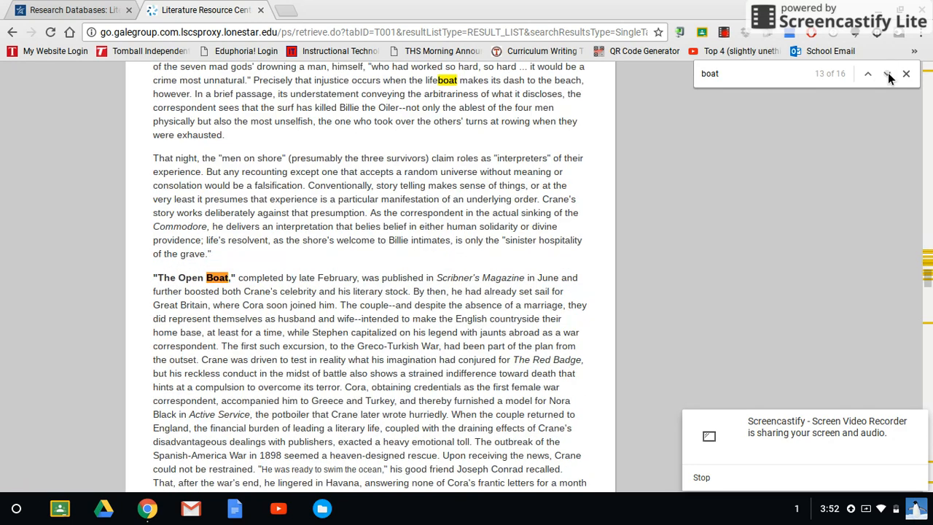
pyautogui.click(886, 73)
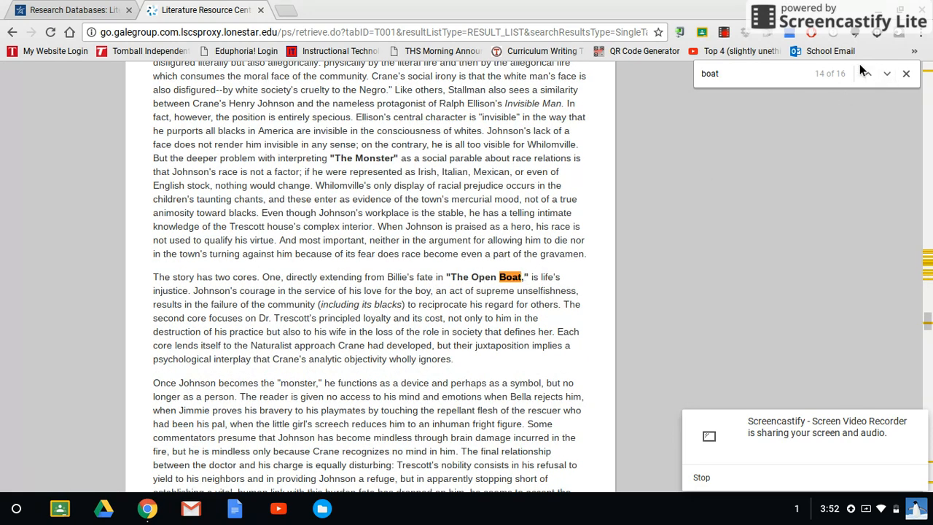
pyautogui.click(867, 72)
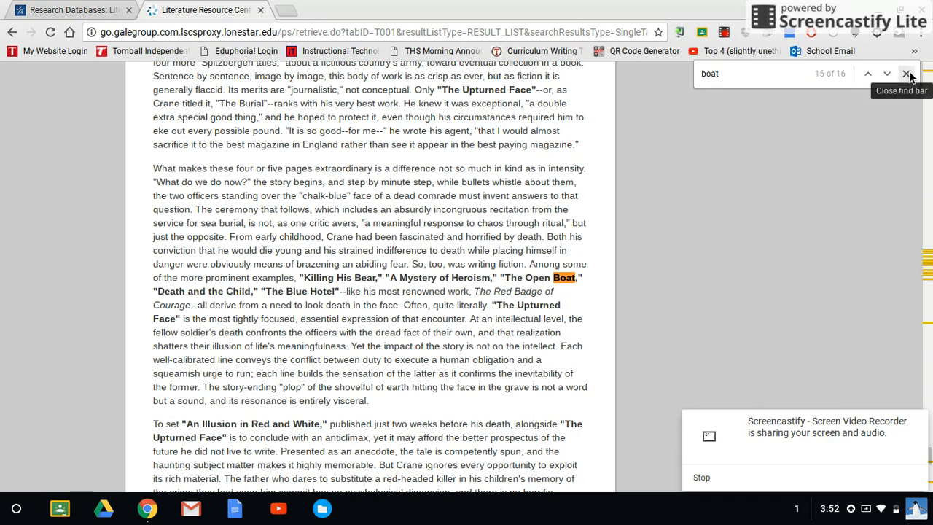
# Step: Close the page search and return toward the top of the essay
pyautogui.click(909, 73)
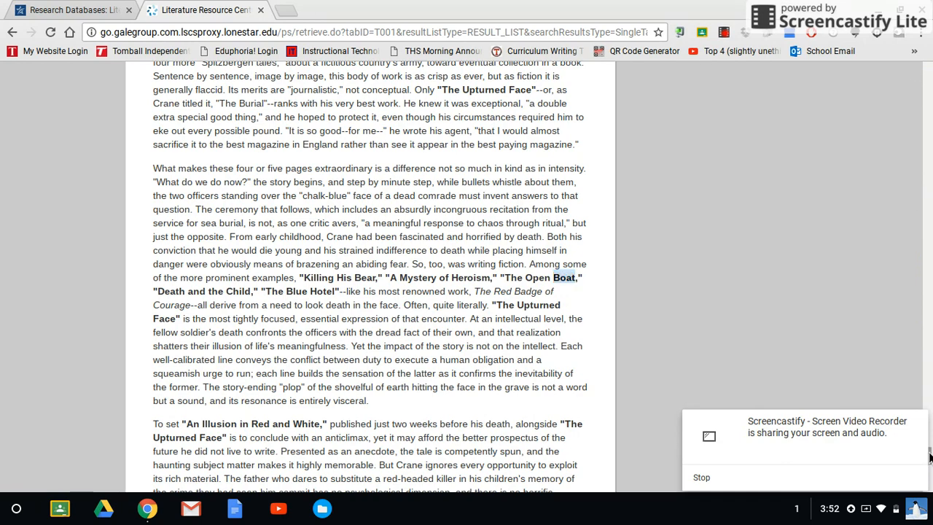
pyautogui.scroll(-3)
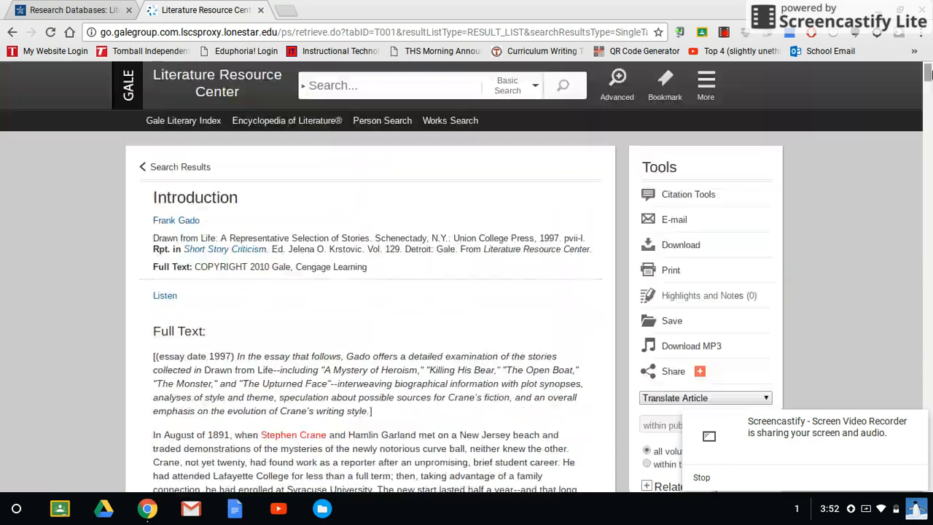
# Step: Open Literary Reference Center from the library's Research Databases page
pyautogui.click(70, 9)
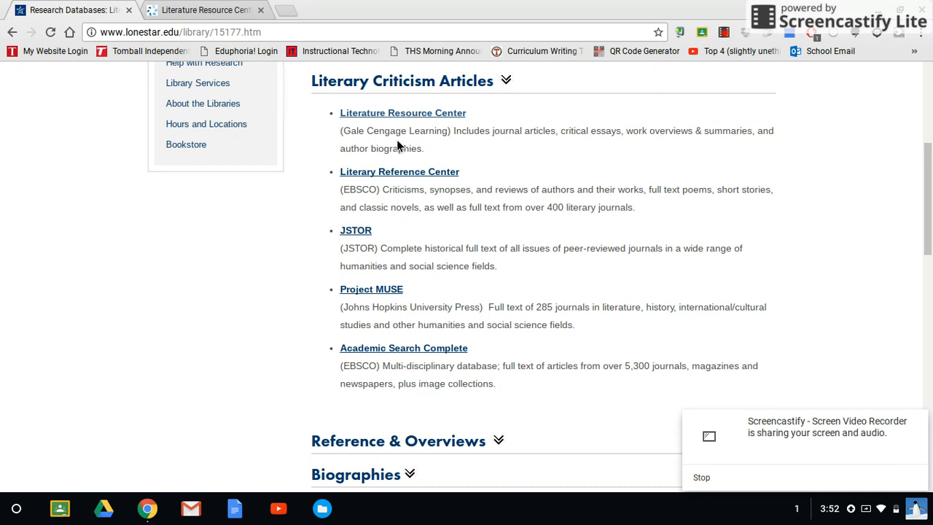
pyautogui.click(399, 172)
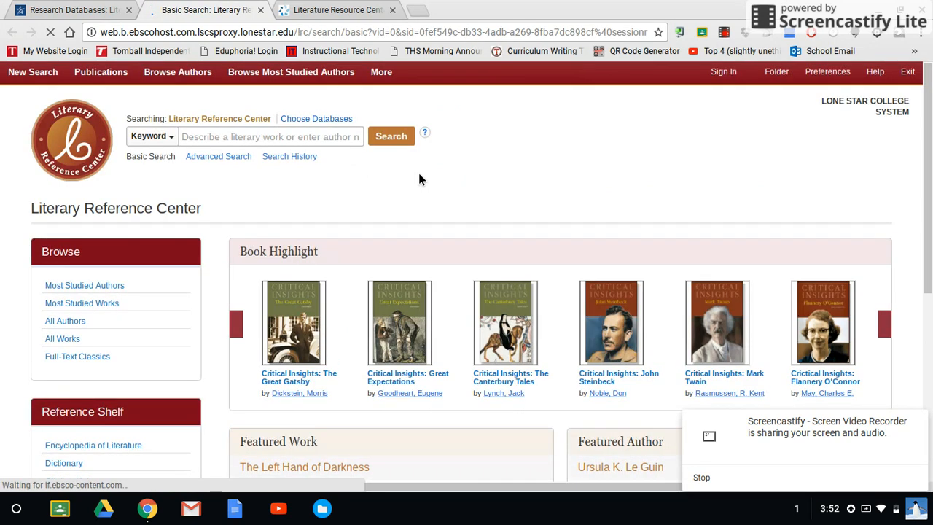
pyautogui.moveTo(219, 156)
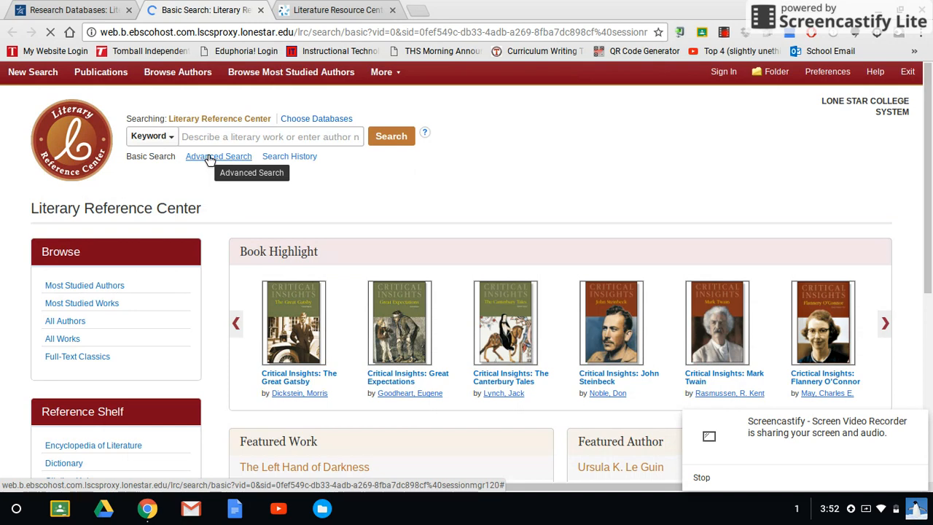
# Step: Enter 'The Open Boat' as an advanced search term in the TI Title field
pyautogui.click(270, 137)
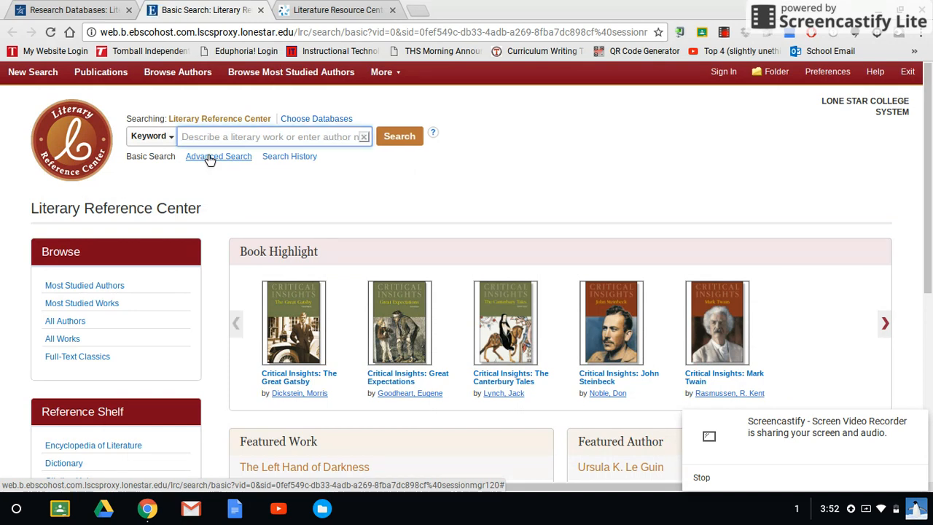
pyautogui.click(219, 156)
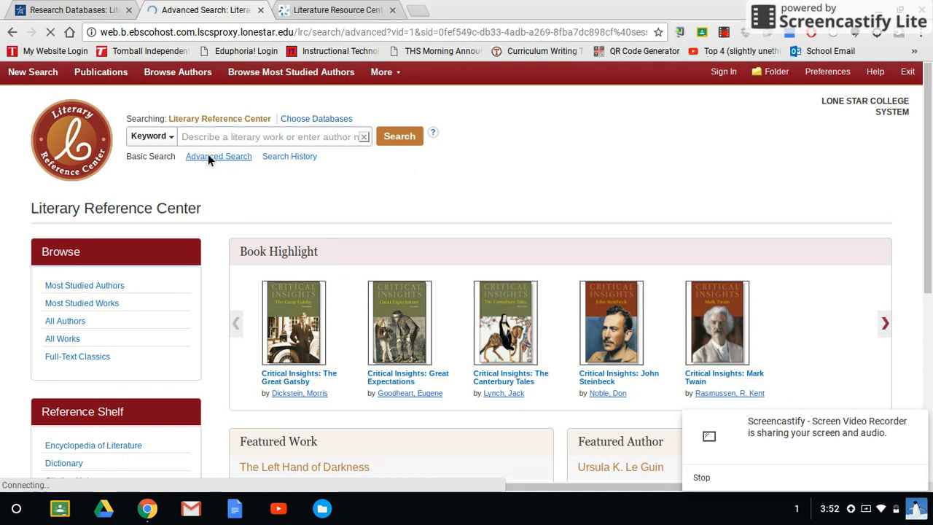
pyautogui.click(218, 156)
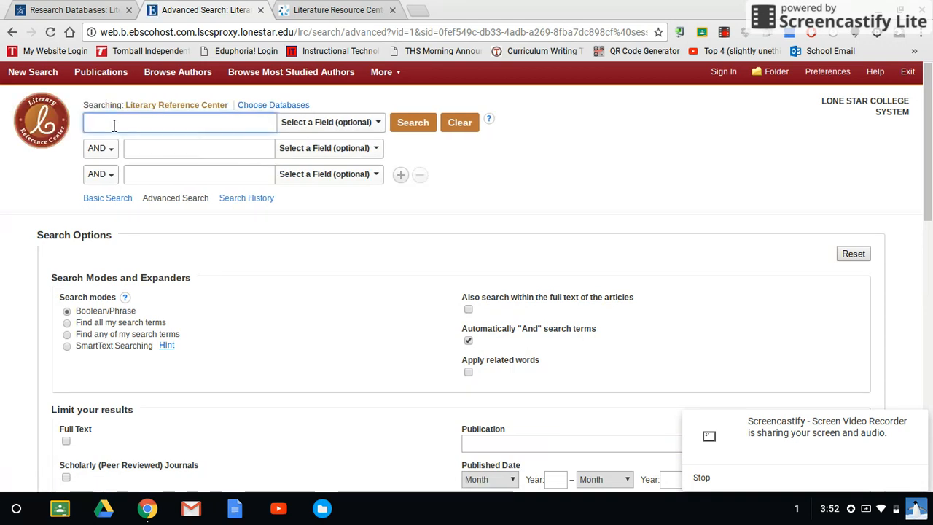
pyautogui.write('The Open Boat')
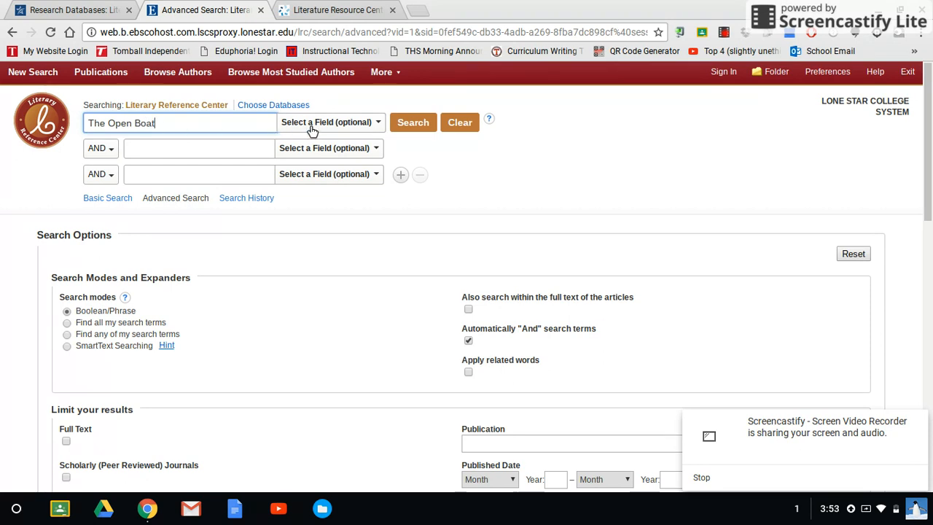
pyautogui.click(329, 122)
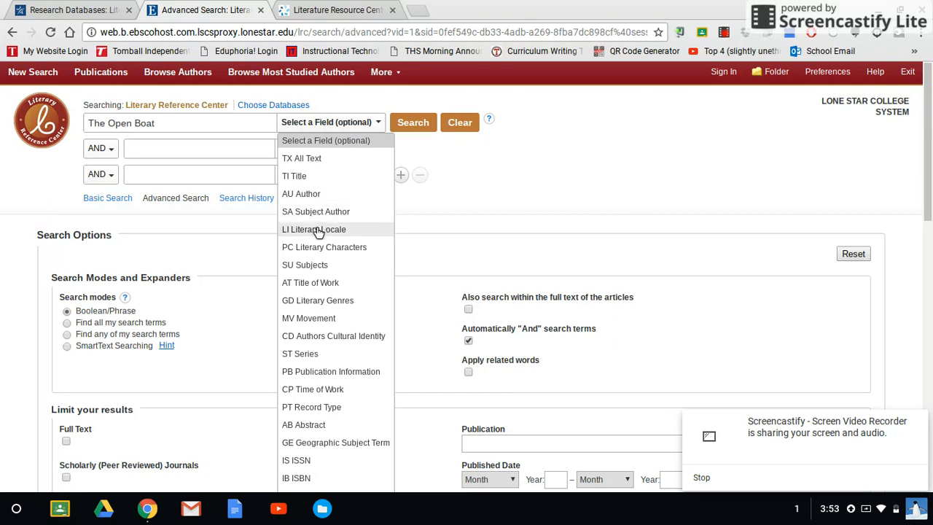
pyautogui.click(294, 175)
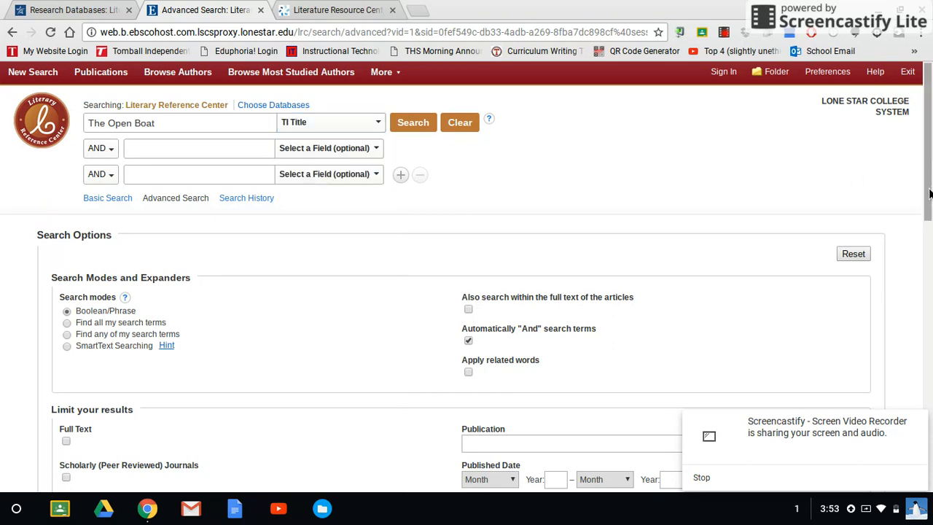
# Step: Limit the search to Literary Criticism documents and run it
pyautogui.scroll(-3)
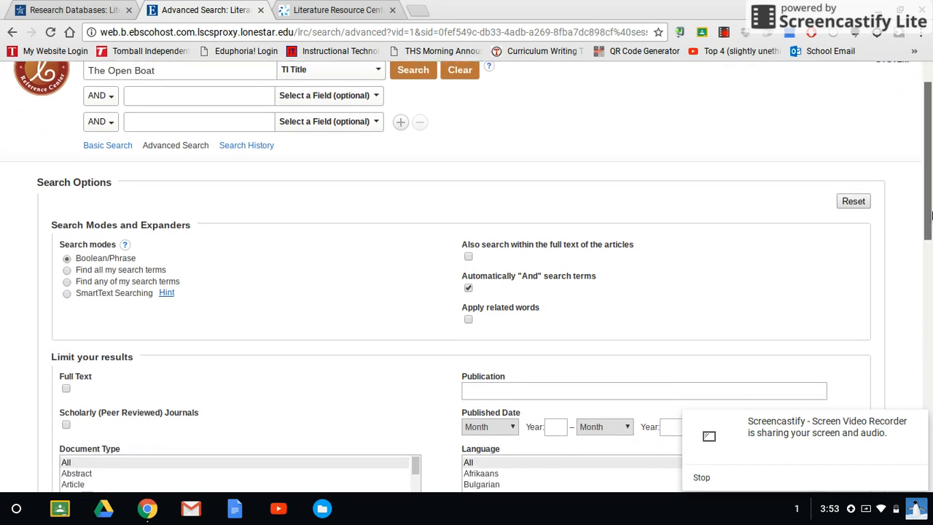
pyautogui.scroll(-3)
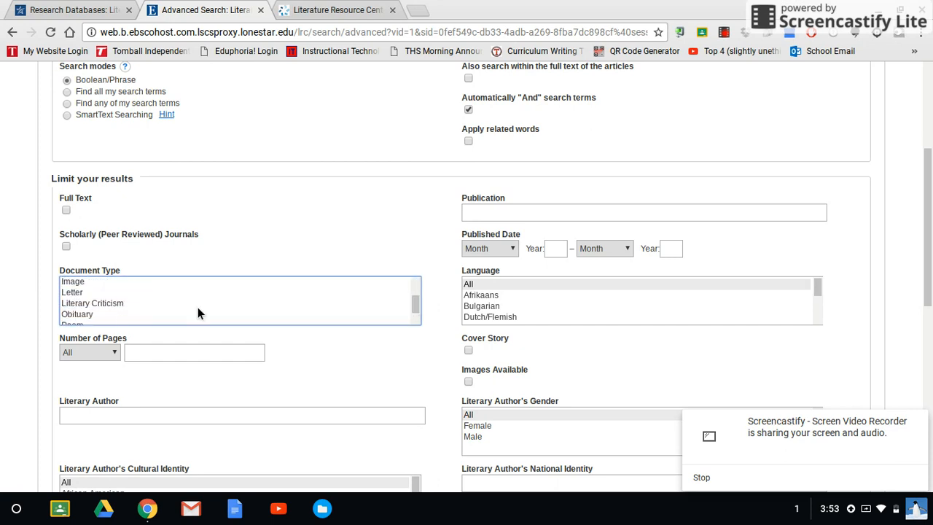
pyautogui.click(92, 302)
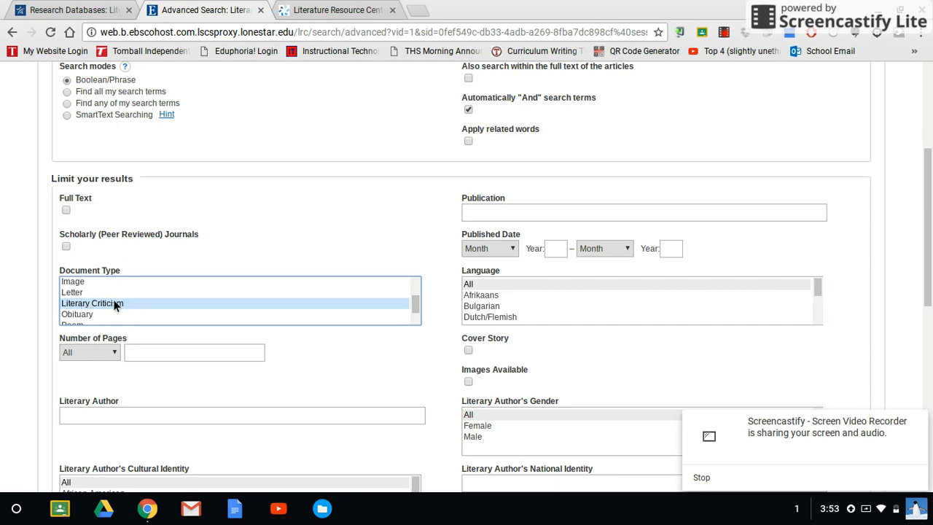
pyautogui.click(92, 302)
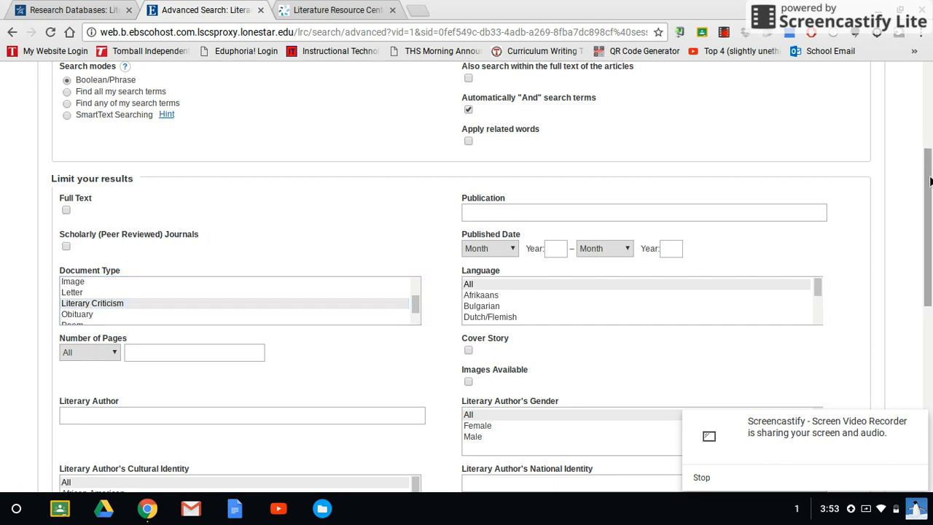
pyautogui.scroll(-3)
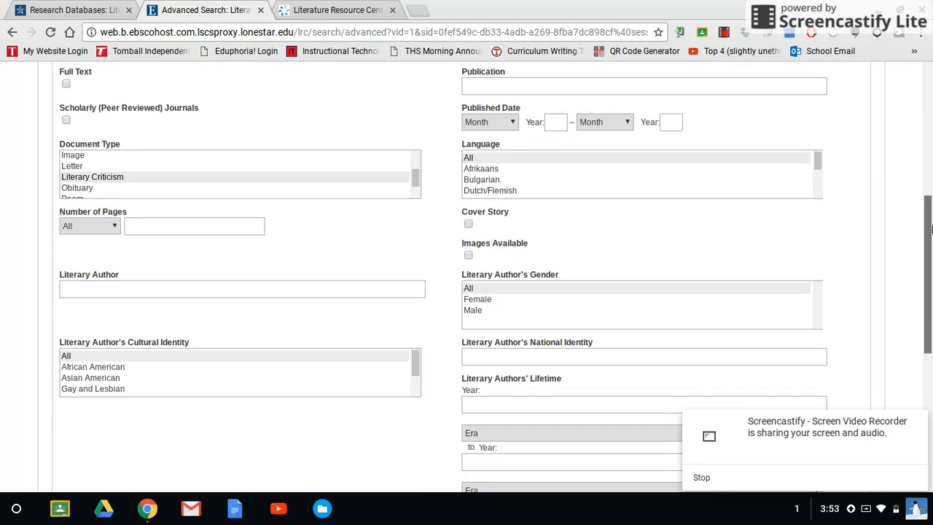
pyautogui.scroll(-3)
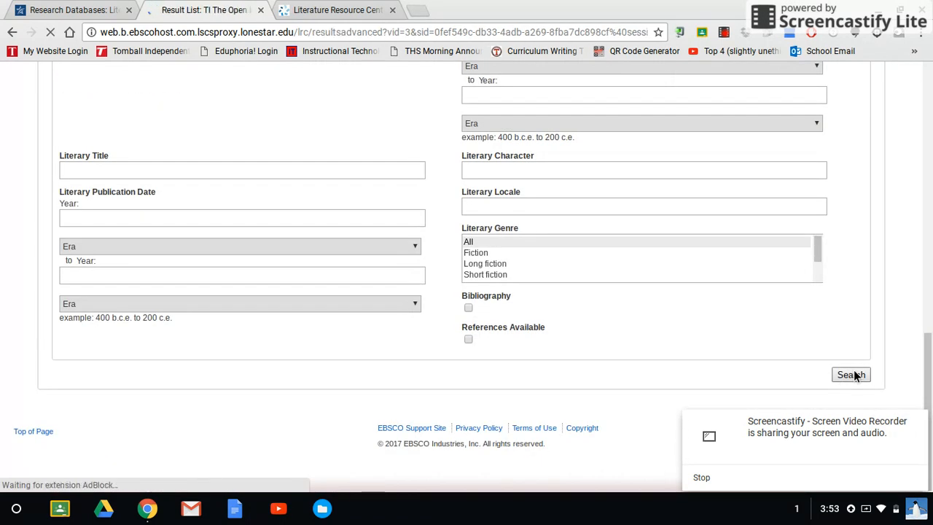
pyautogui.click(851, 373)
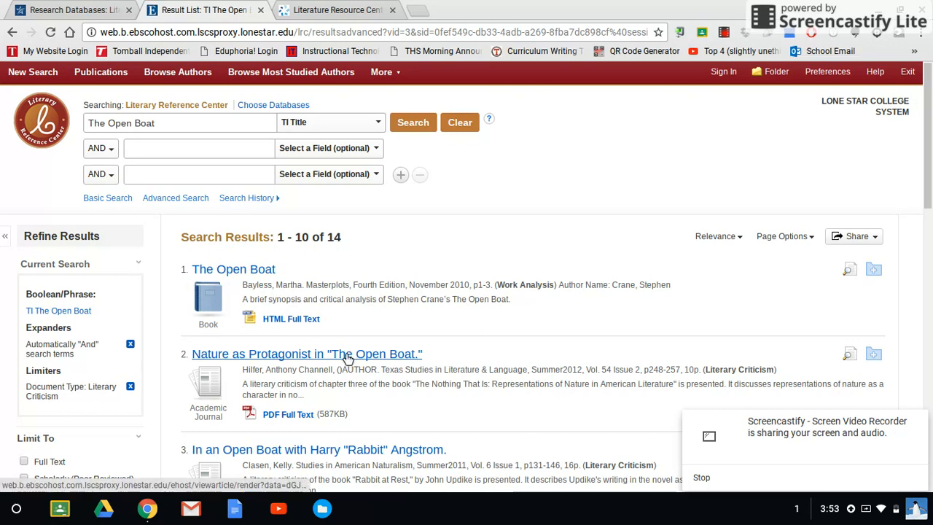
pyautogui.click(307, 355)
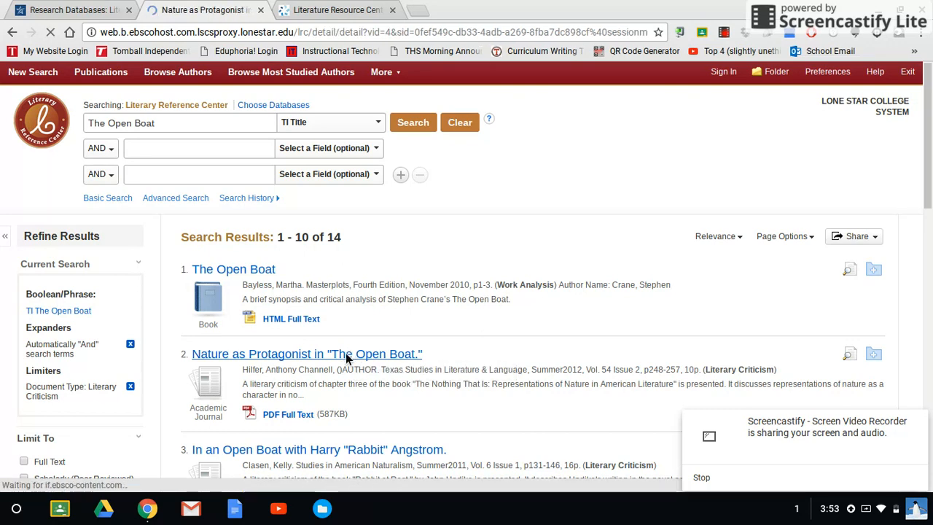
pyautogui.click(306, 354)
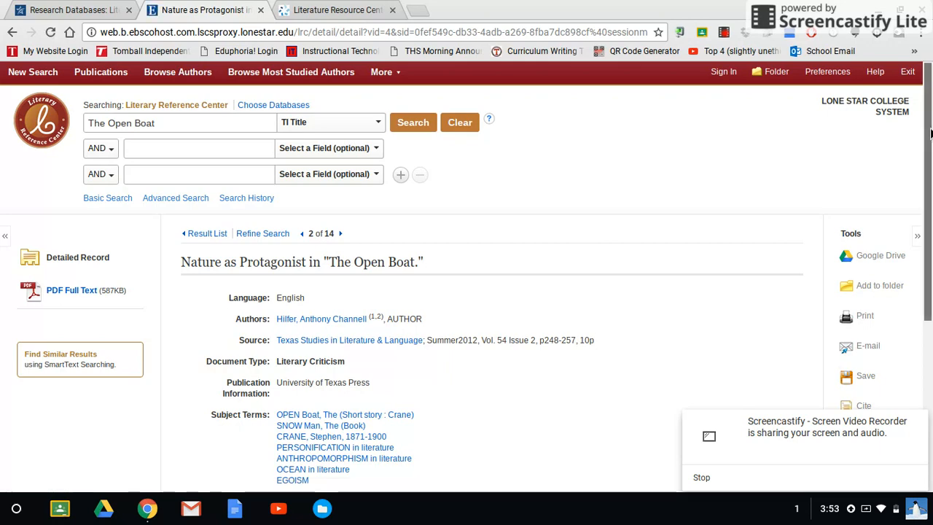
pyautogui.scroll(-3)
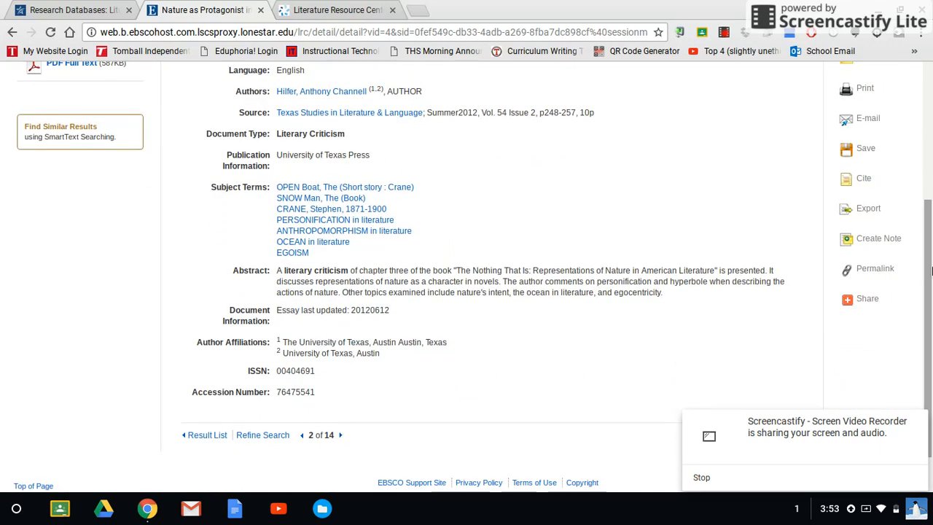
pyautogui.scroll(3)
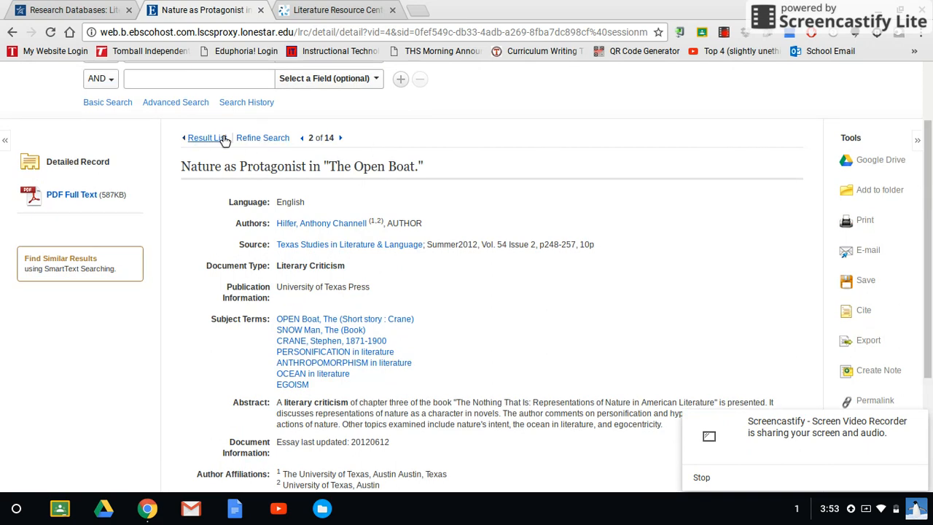
pyautogui.click(207, 137)
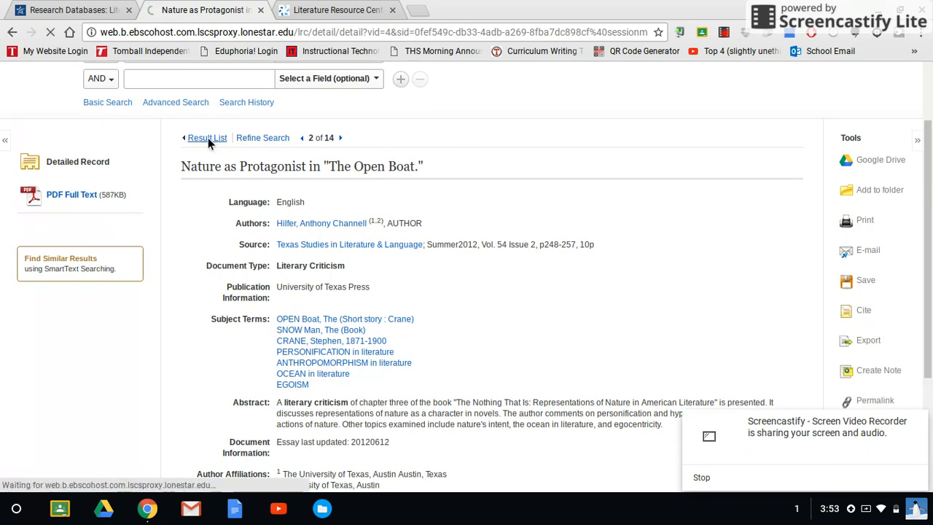
pyautogui.click(207, 137)
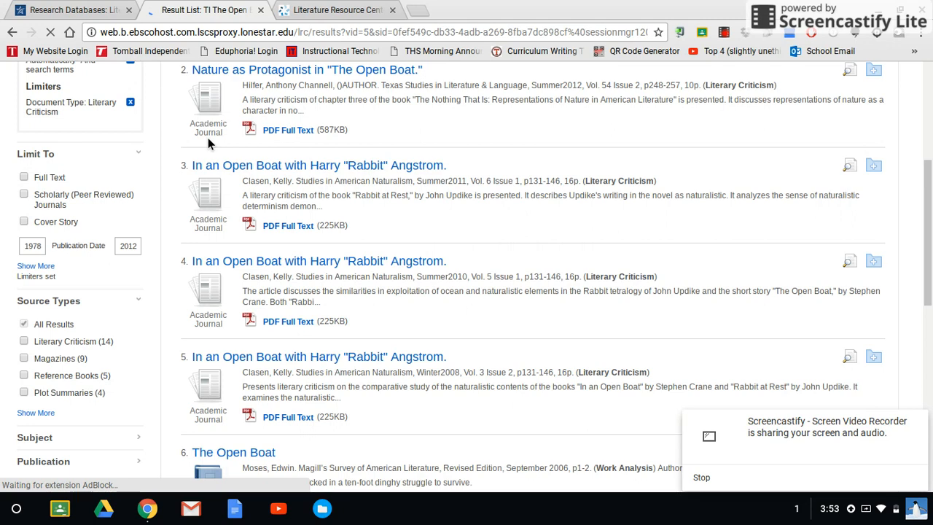
pyautogui.click(287, 129)
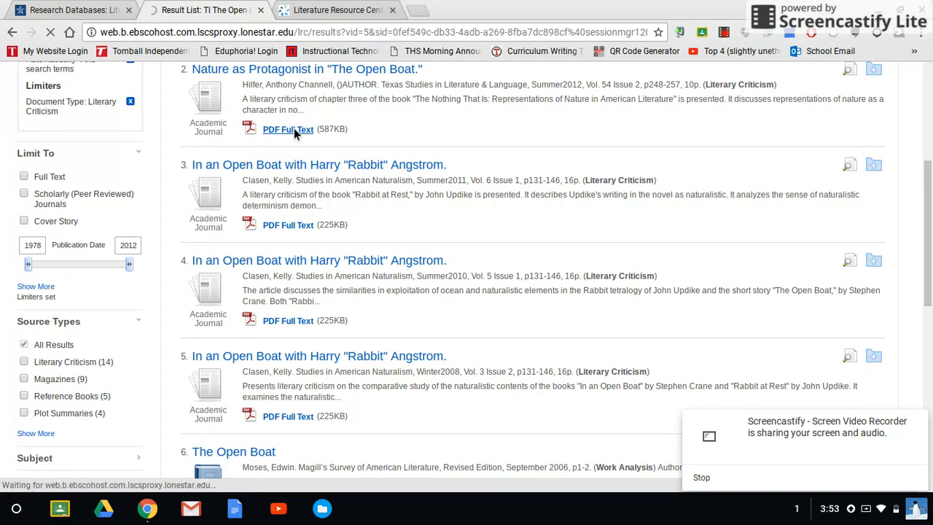
# Step: Open the Nature as Protagonist full-text PDF and search it for 'boat'
pyautogui.click(287, 128)
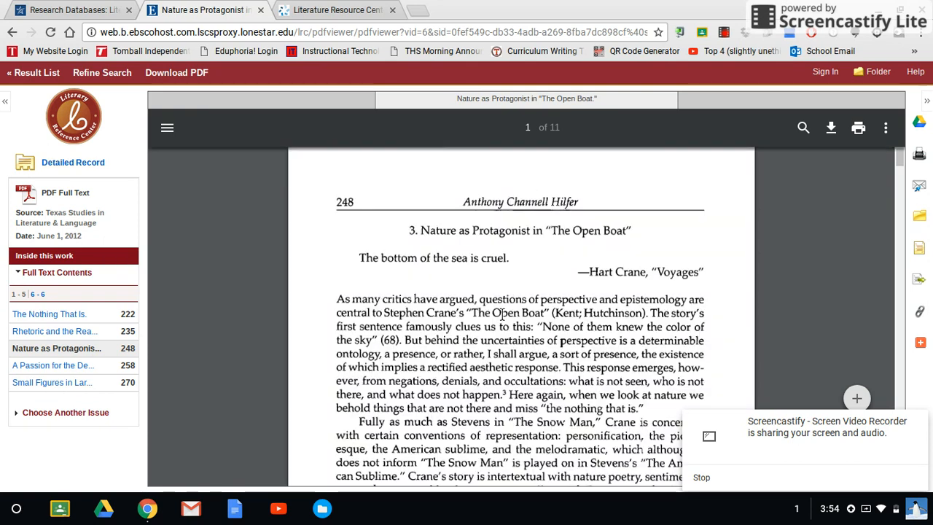
pyautogui.write('boat')
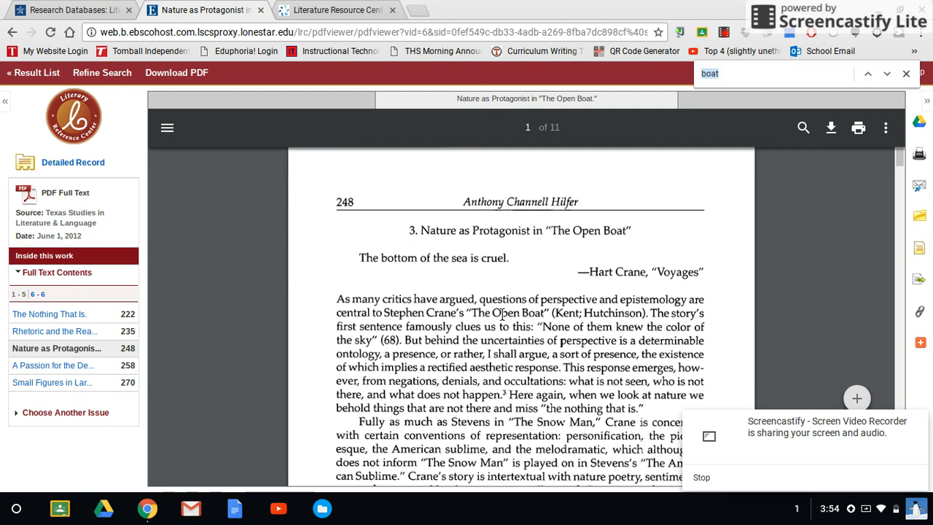
pyautogui.press('Enter')
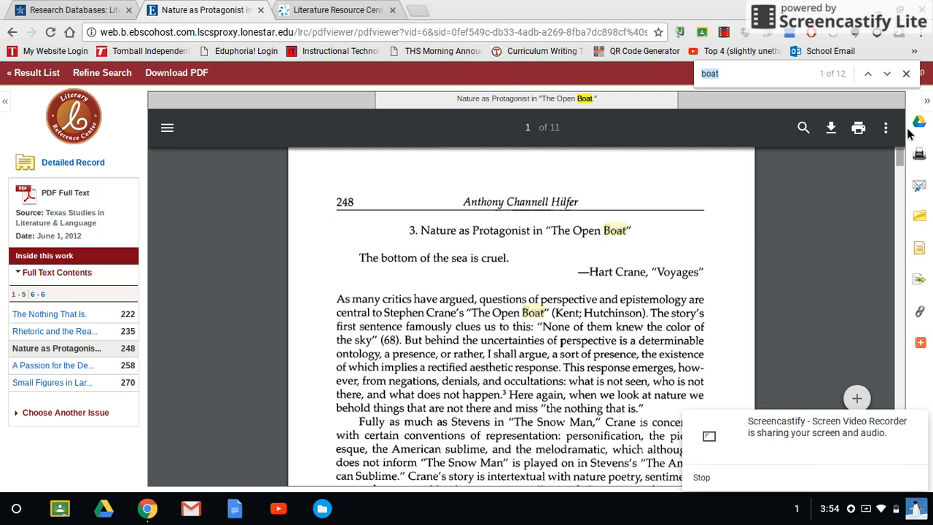
# Step: Step through the 'boat' matches to page 2 and close the search
pyautogui.click(867, 73)
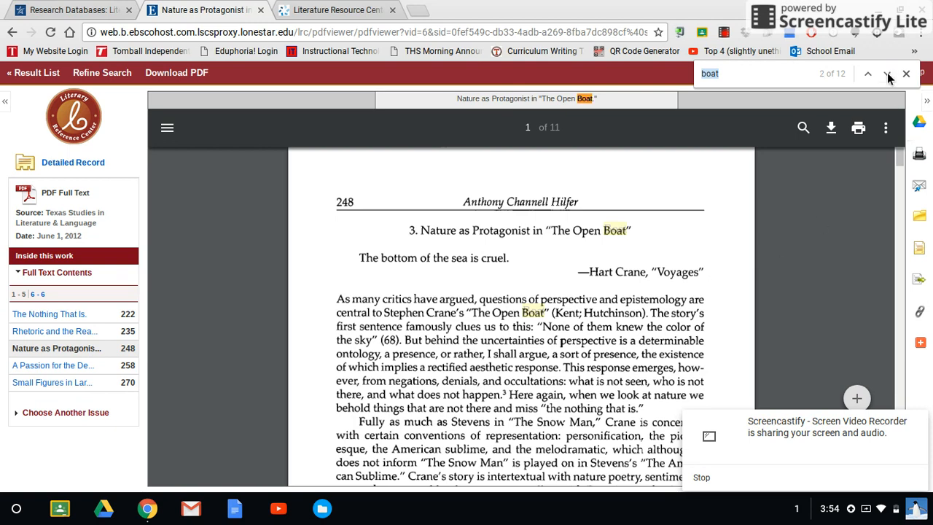
pyautogui.click(867, 73)
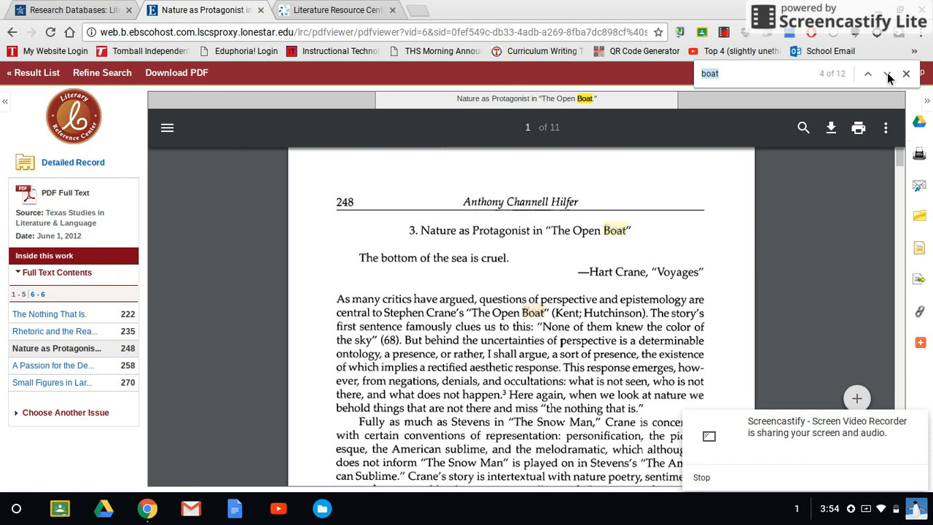
pyautogui.click(869, 73)
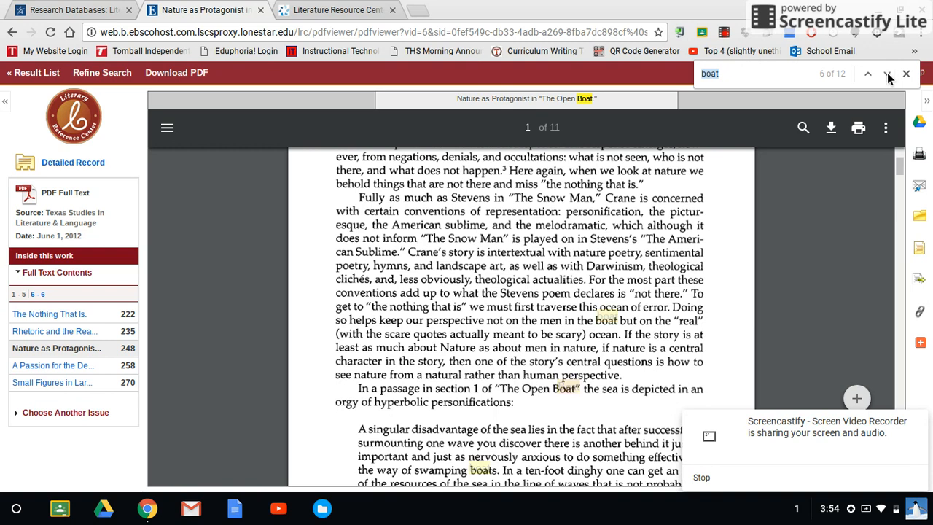
pyautogui.click(867, 73)
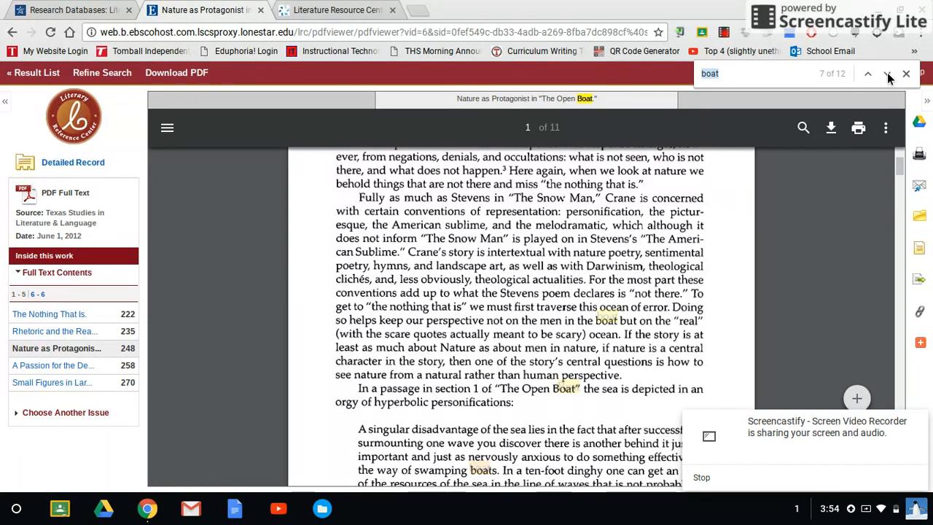
pyautogui.click(887, 72)
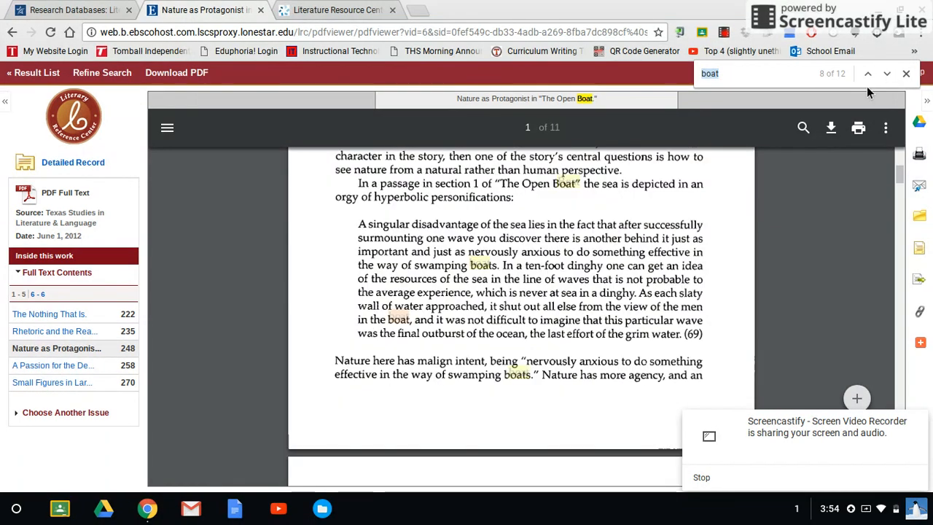
pyautogui.moveTo(886, 73)
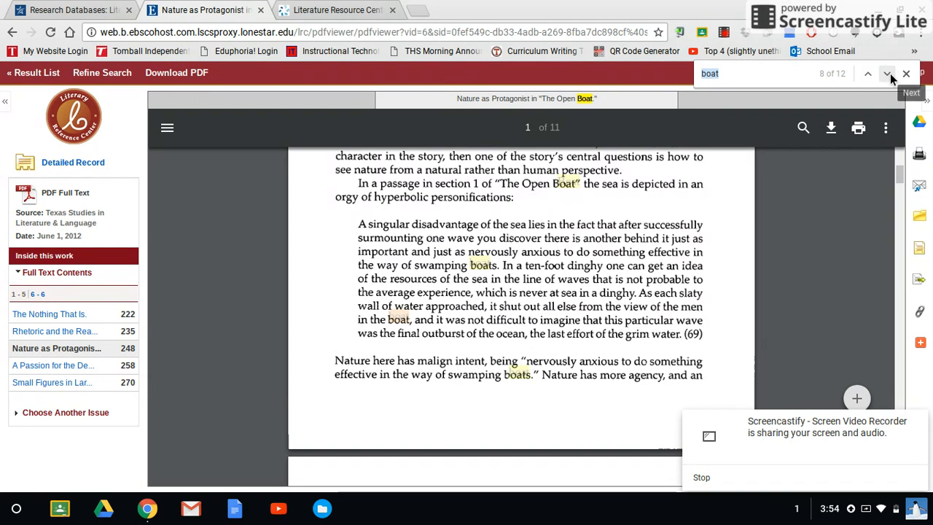
pyautogui.click(886, 73)
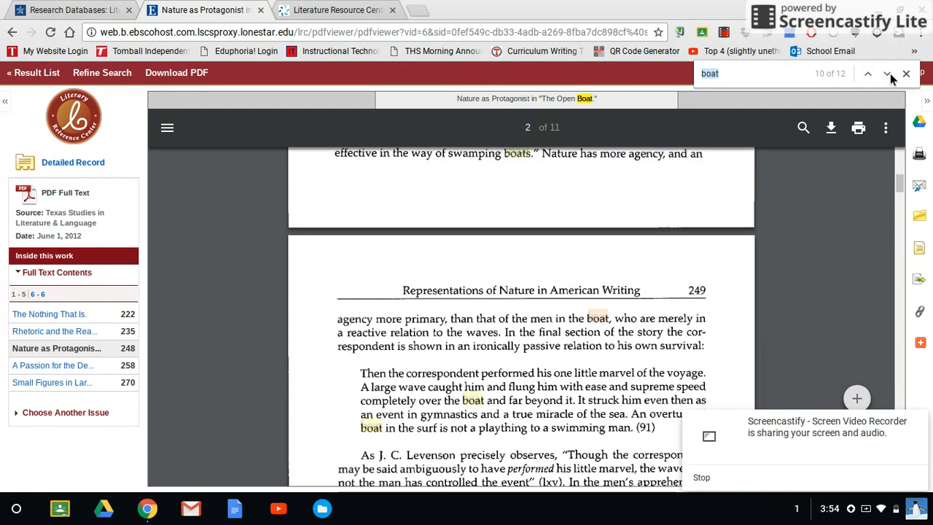
pyautogui.click(887, 73)
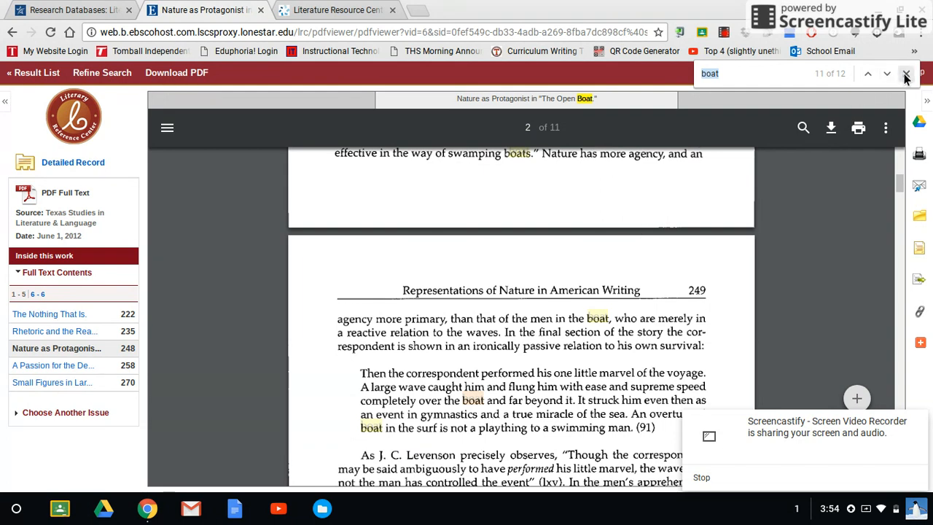
pyautogui.click(906, 72)
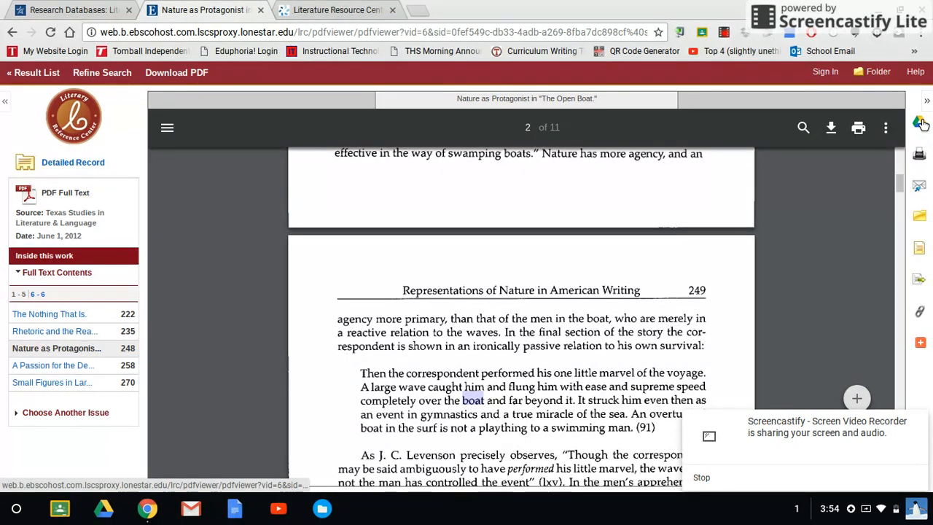
pyautogui.moveTo(918, 158)
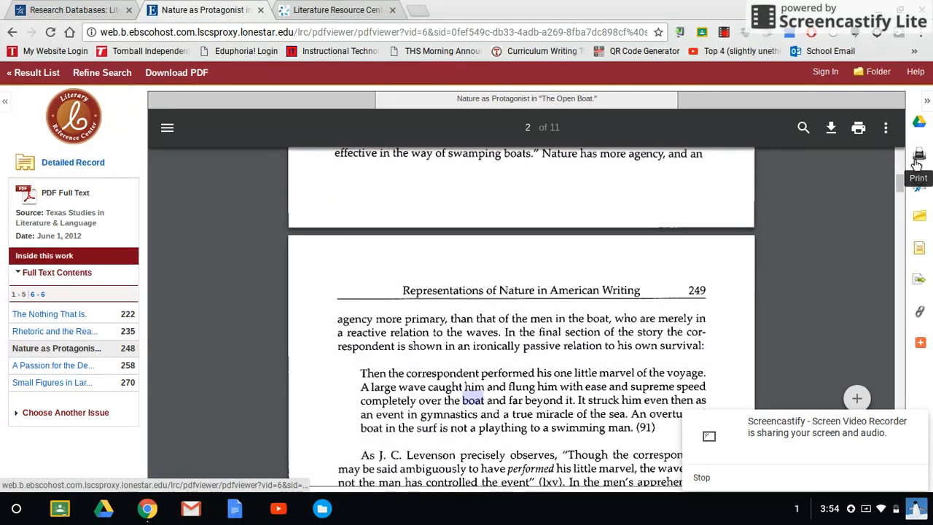
pyautogui.moveTo(918, 186)
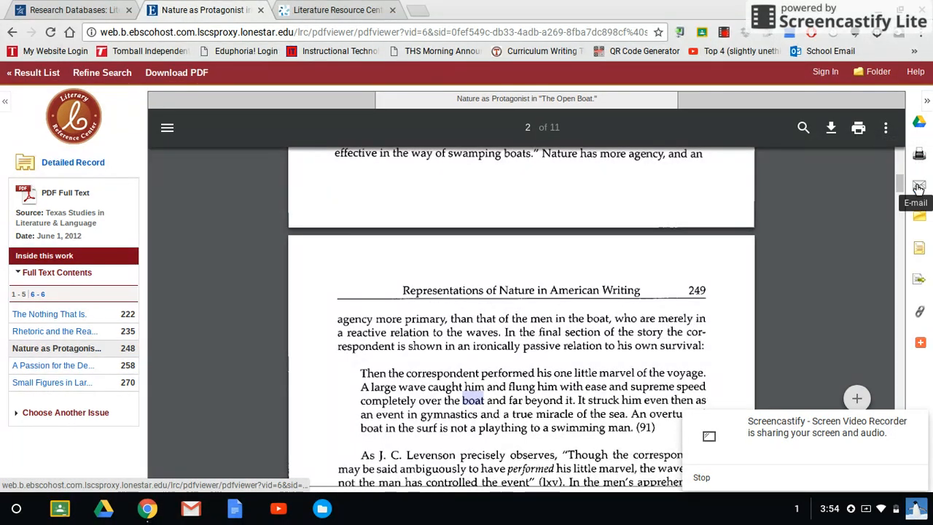
pyautogui.moveTo(794, 304)
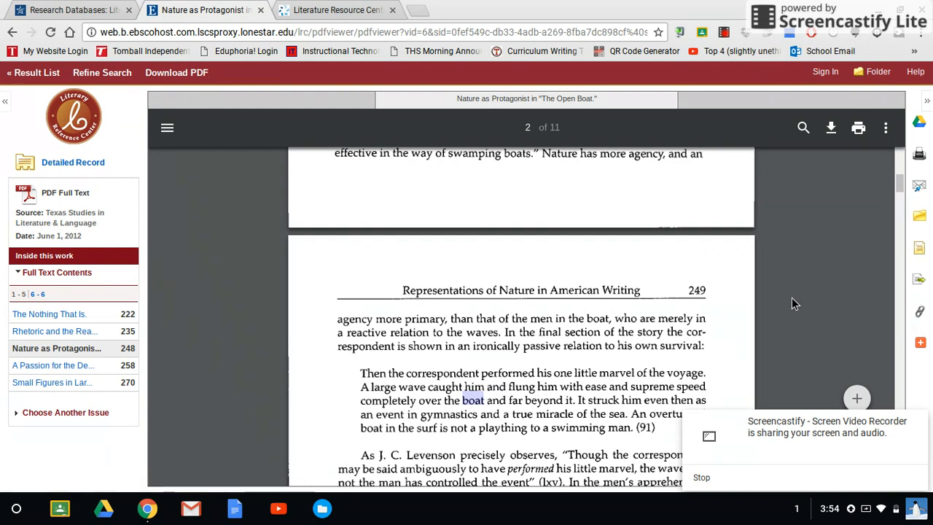
pyautogui.moveTo(831, 128)
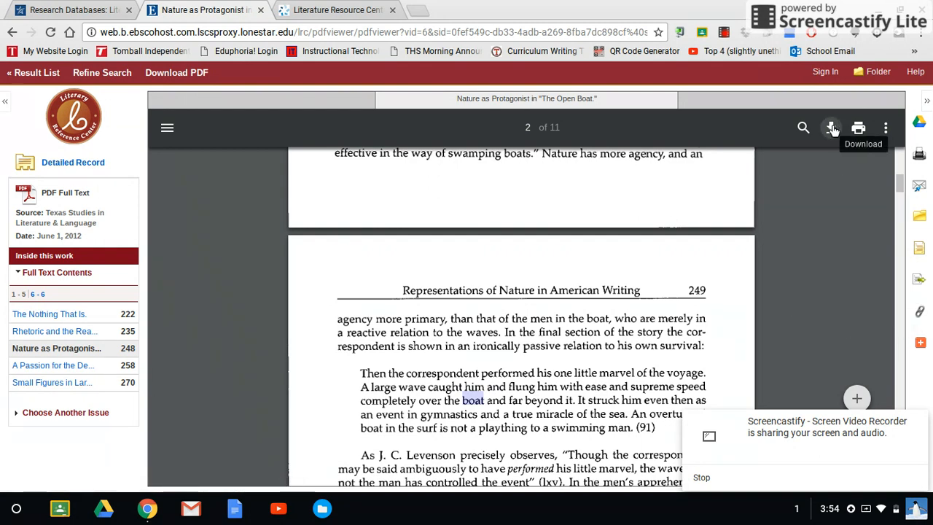
pyautogui.moveTo(858, 128)
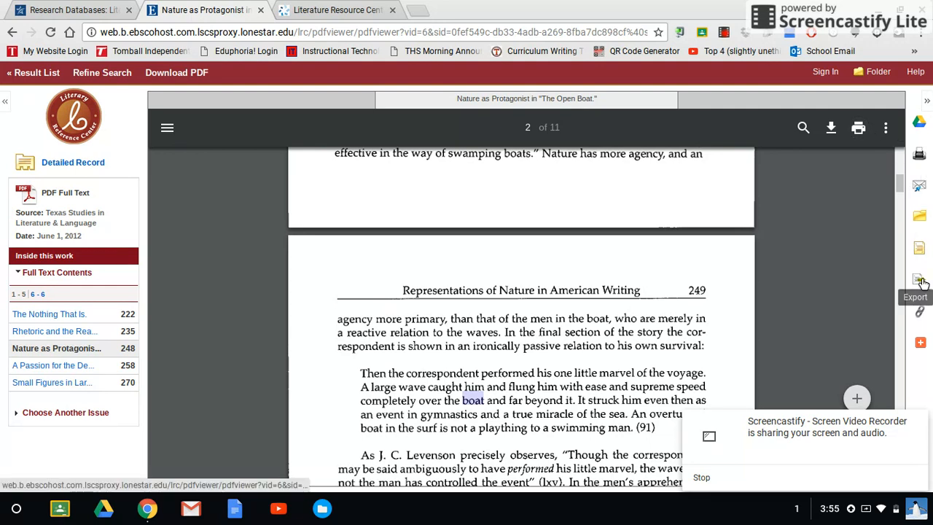
pyautogui.moveTo(919, 309)
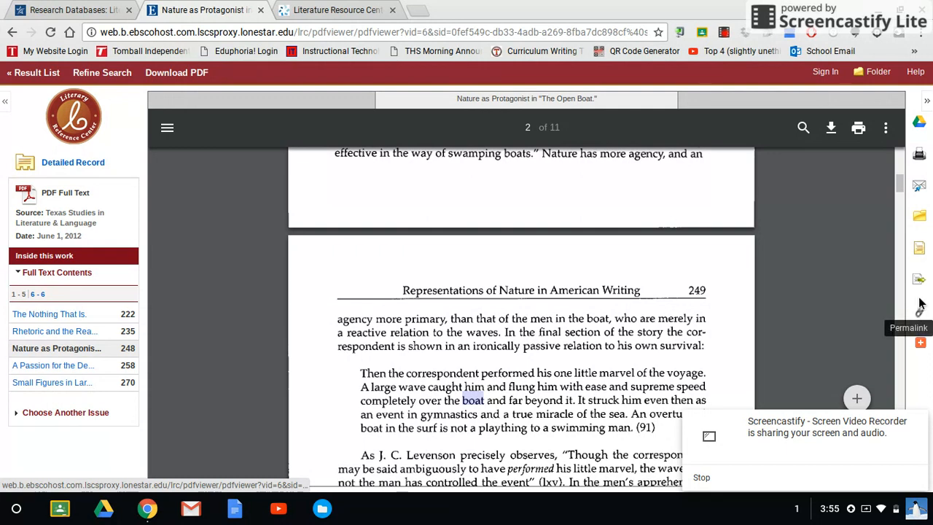
pyautogui.moveTo(920, 251)
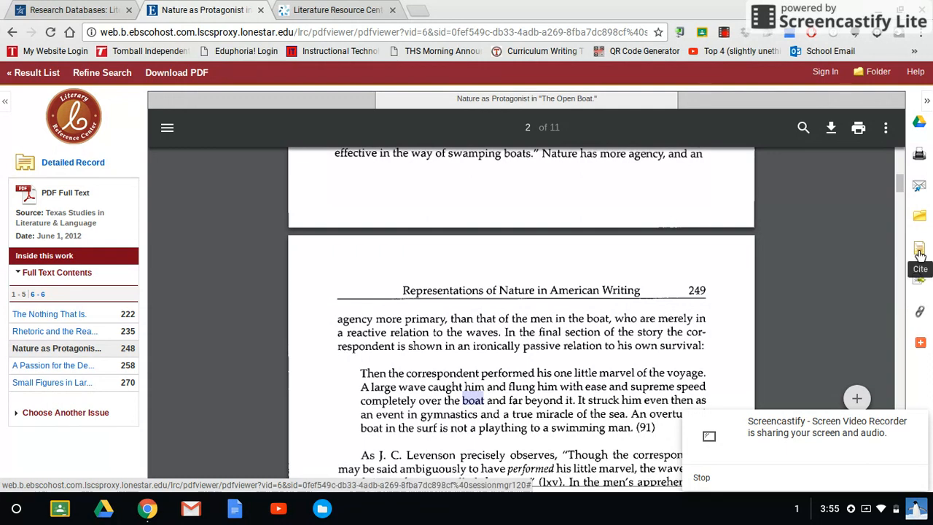
# Step: Show the citation formats for Hilfer's Nature as Protagonist article
pyautogui.click(918, 250)
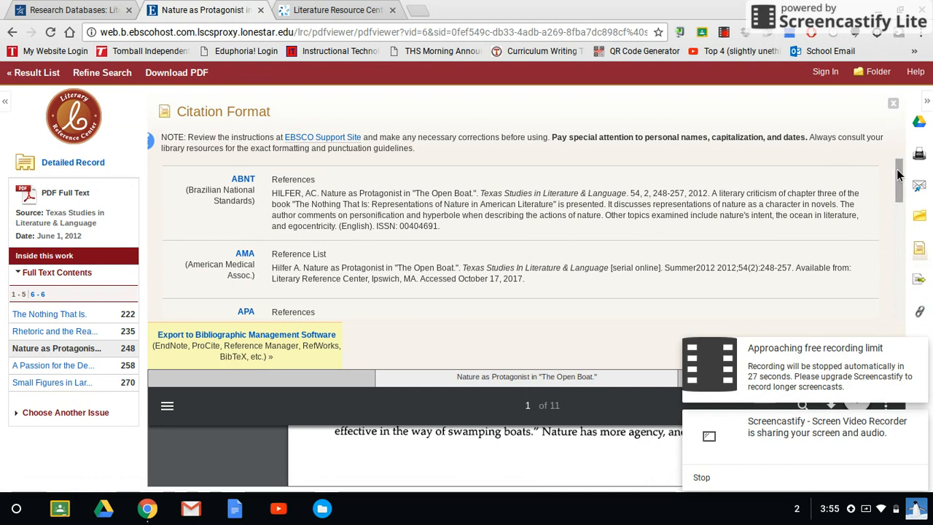
# Step: Highlight the full MLA Works Cited entry for Hilfer's article
pyautogui.scroll(-3)
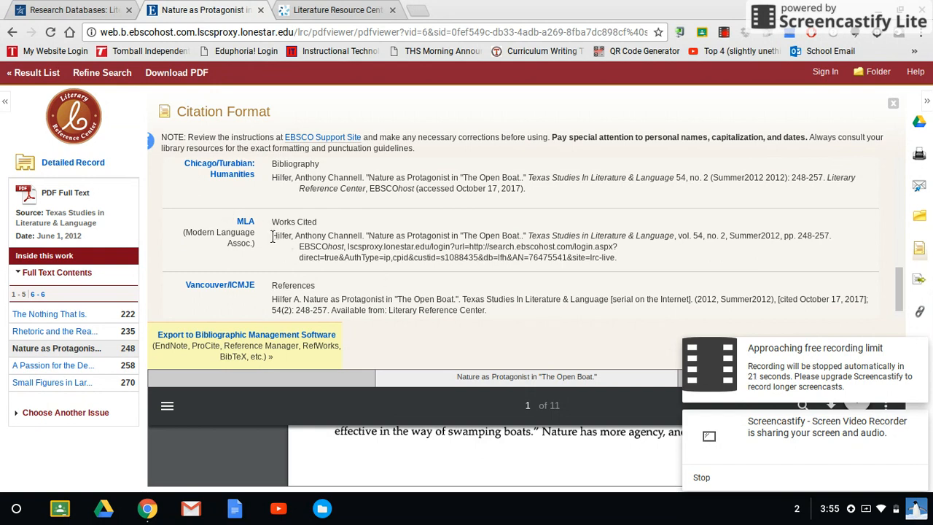
pyautogui.moveTo(271, 236); pyautogui.dragTo(607, 246)
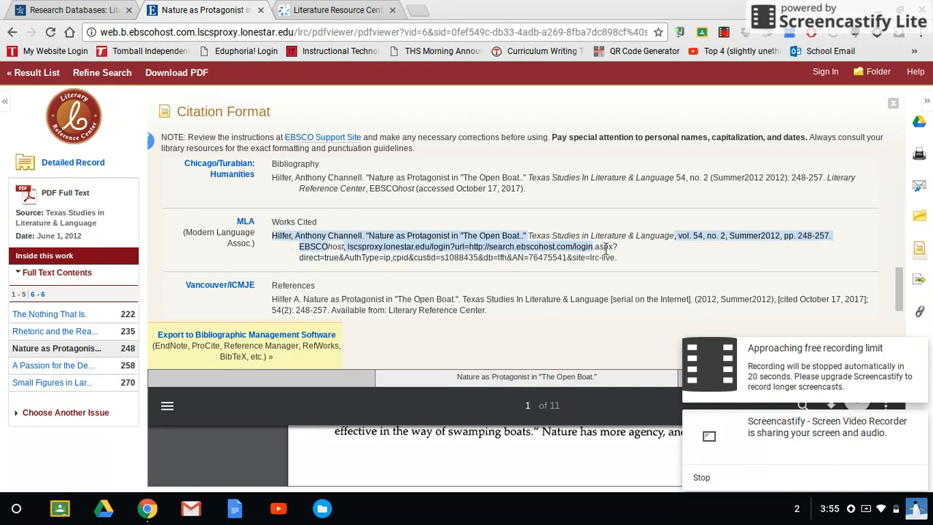
pyautogui.moveTo(606, 247); pyautogui.dragTo(624, 257)
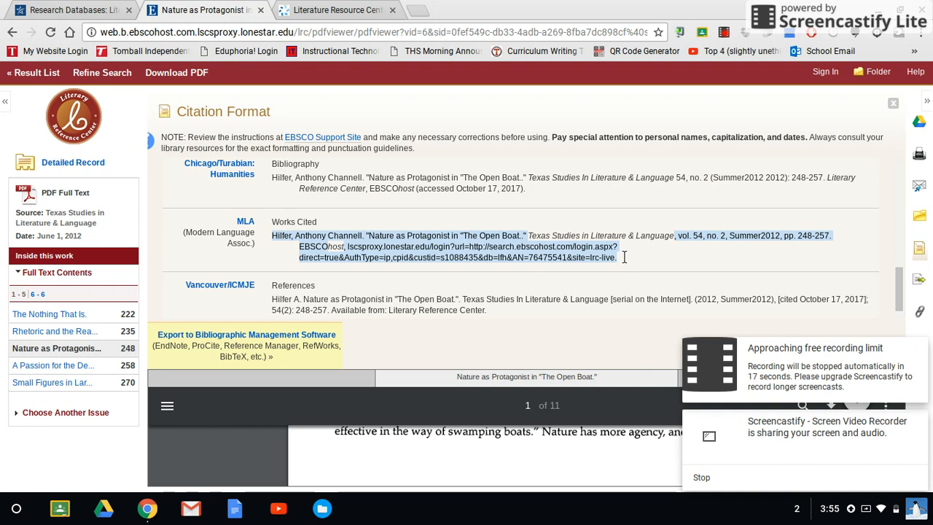